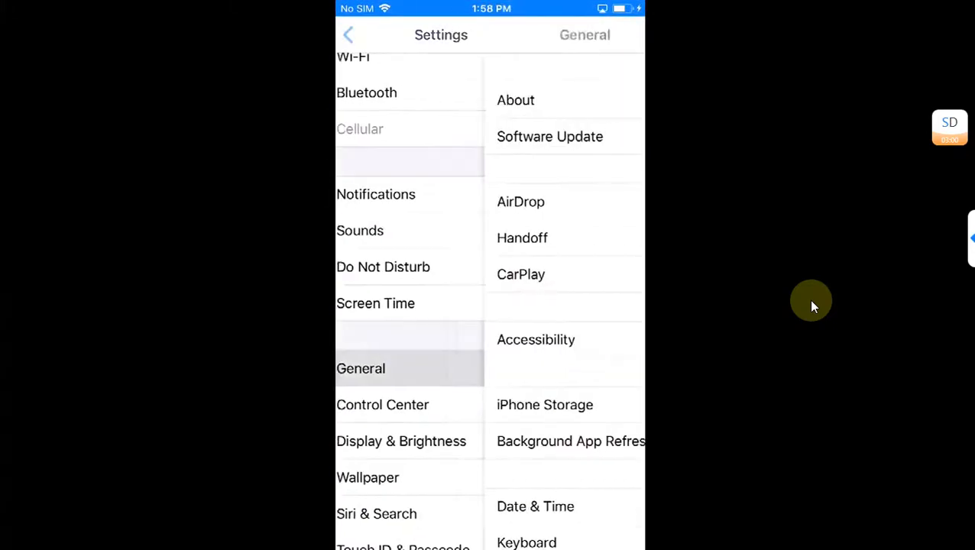
# Leave Settings General for the iPhone home screen, then move over to the 3uTools website
pyautogui.click(515, 101)
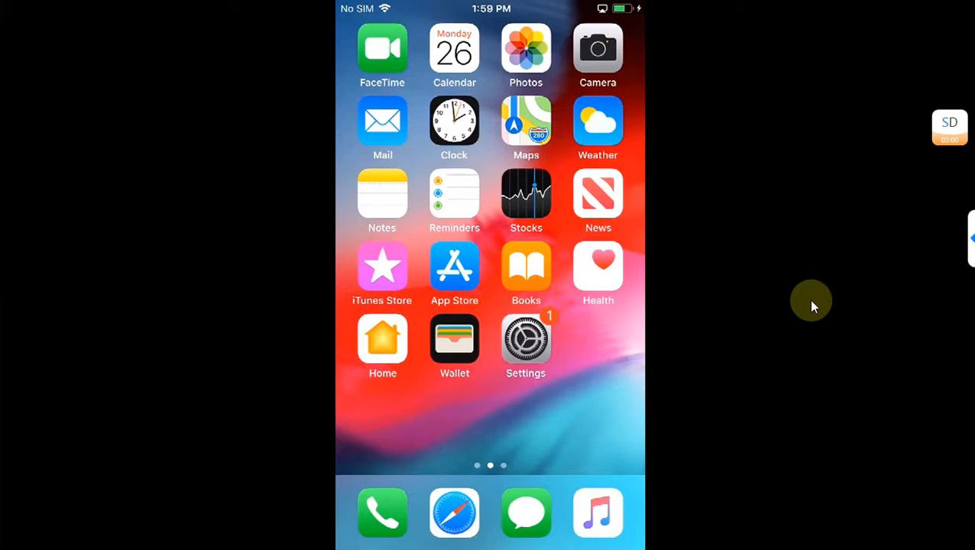
pyautogui.hscroll(-3)
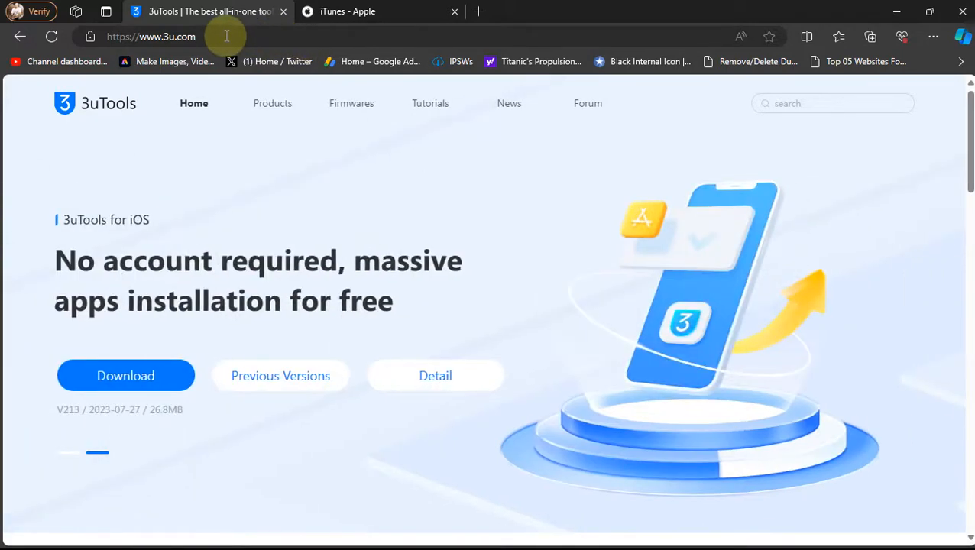
pyautogui.moveTo(176, 31)
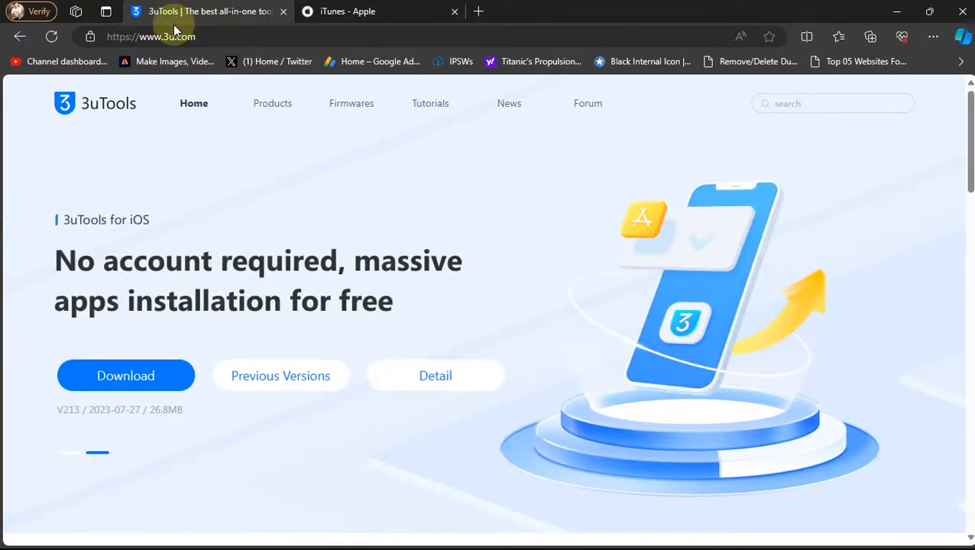
pyautogui.moveTo(246, 459)
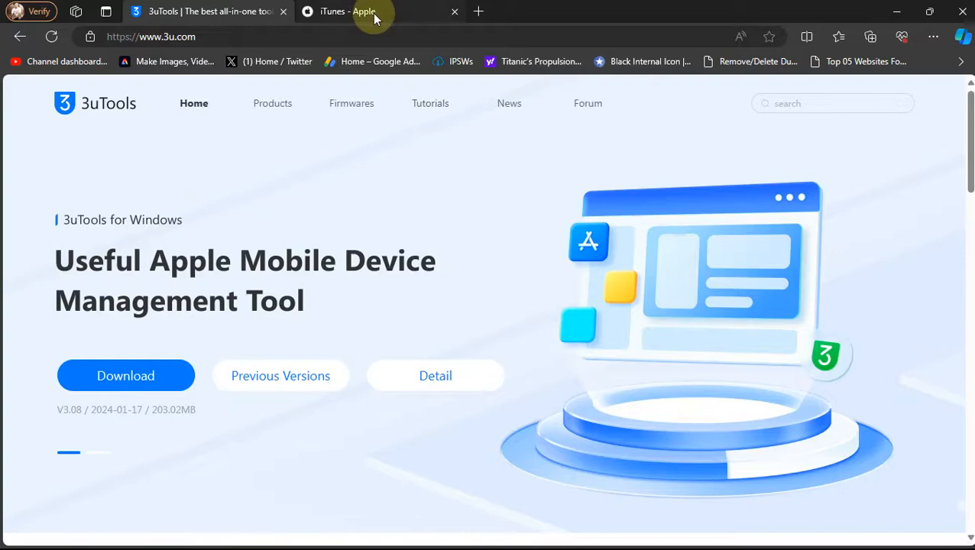
# On Apple's iTunes page, choose Windows under 'Looking for other versions?' to show the 64-bit download
pyautogui.click(349, 11)
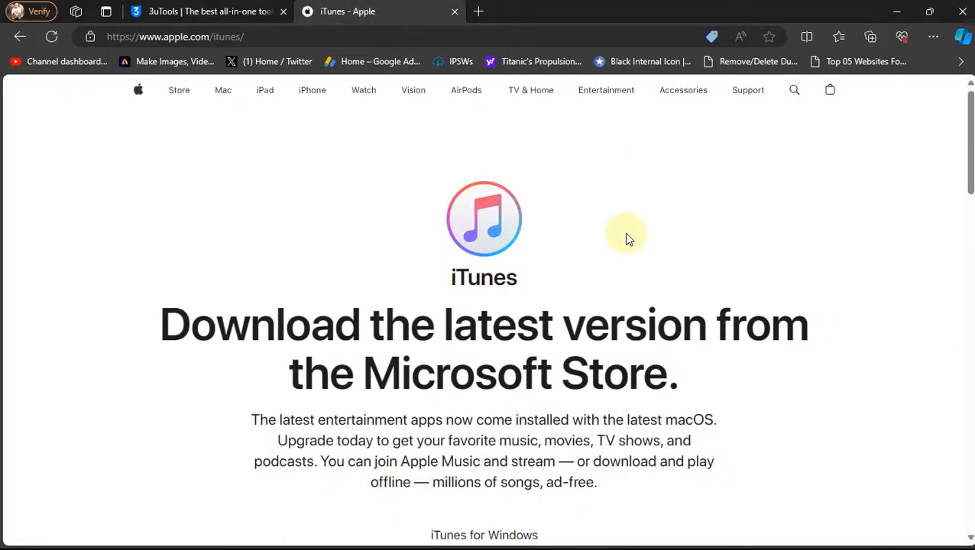
pyautogui.scroll(-3)
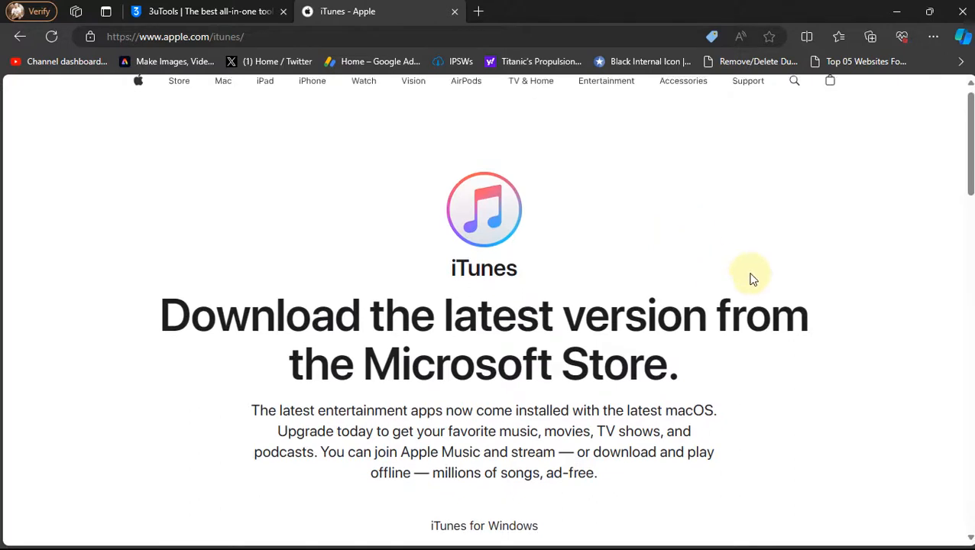
pyautogui.scroll(-3)
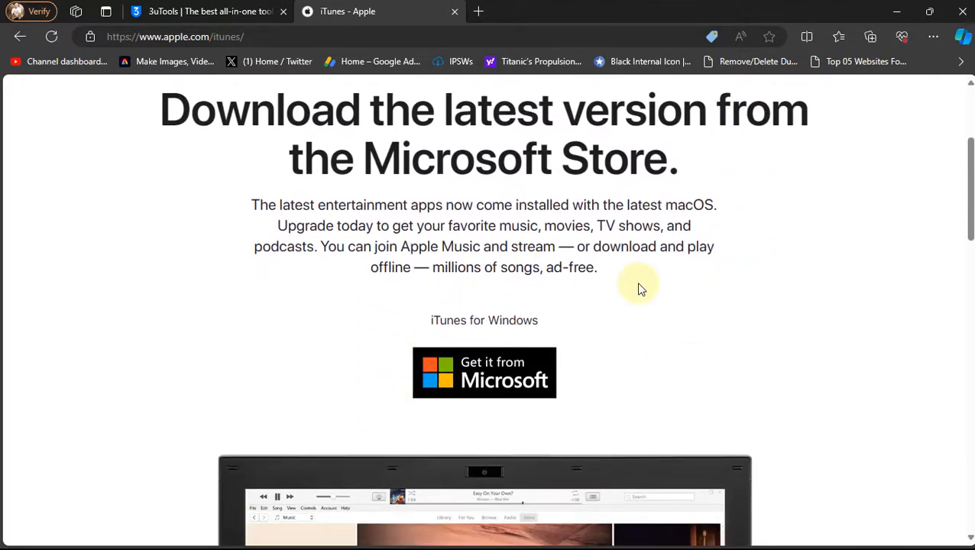
pyautogui.moveTo(563, 375)
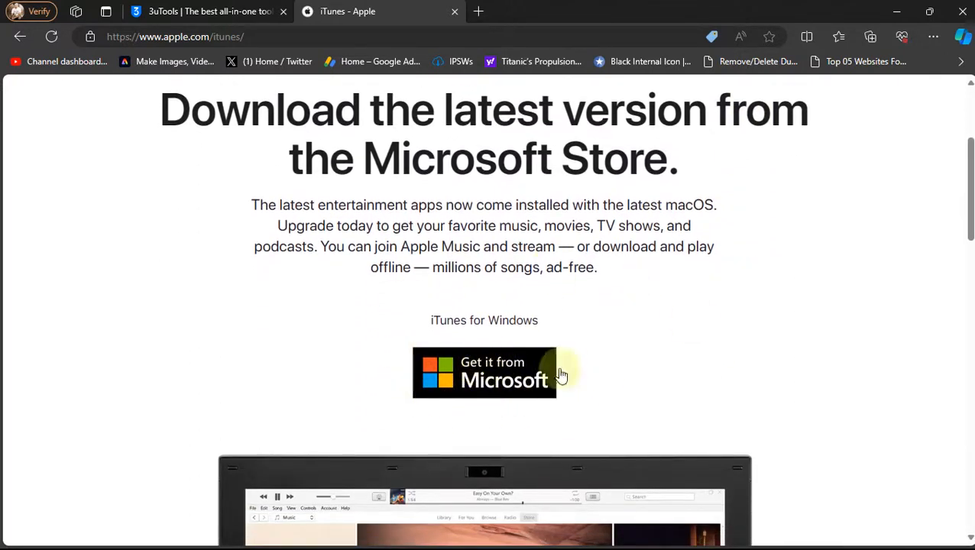
pyautogui.scroll(-3)
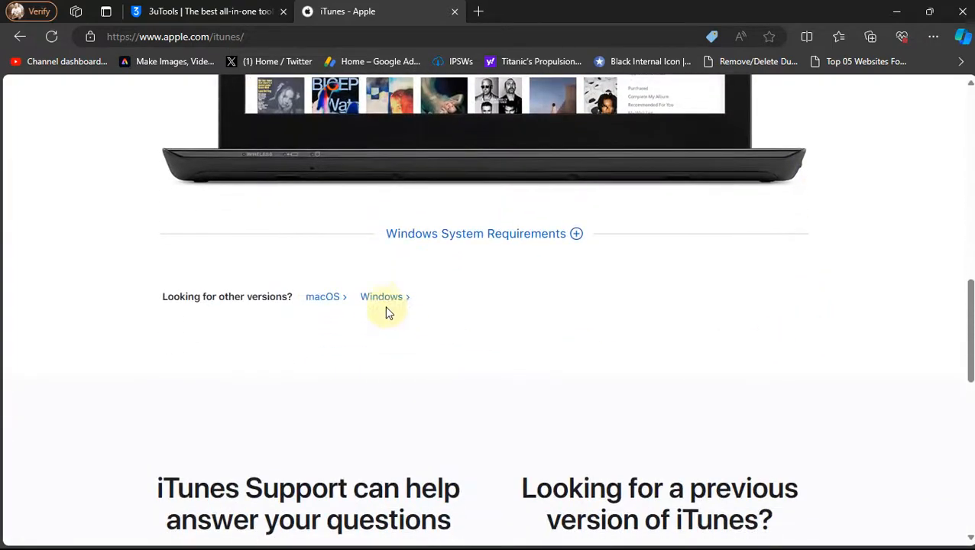
pyautogui.click(382, 296)
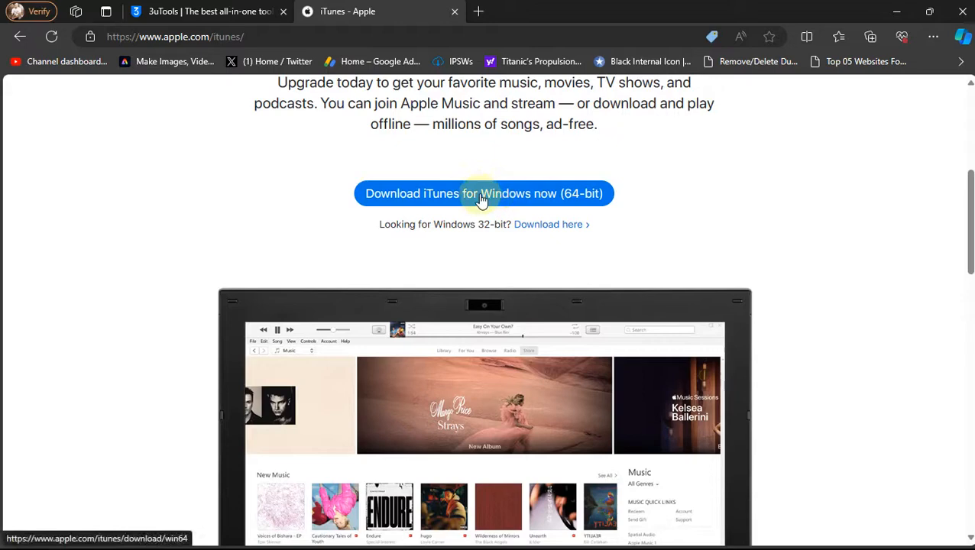
pyautogui.moveTo(213, 11)
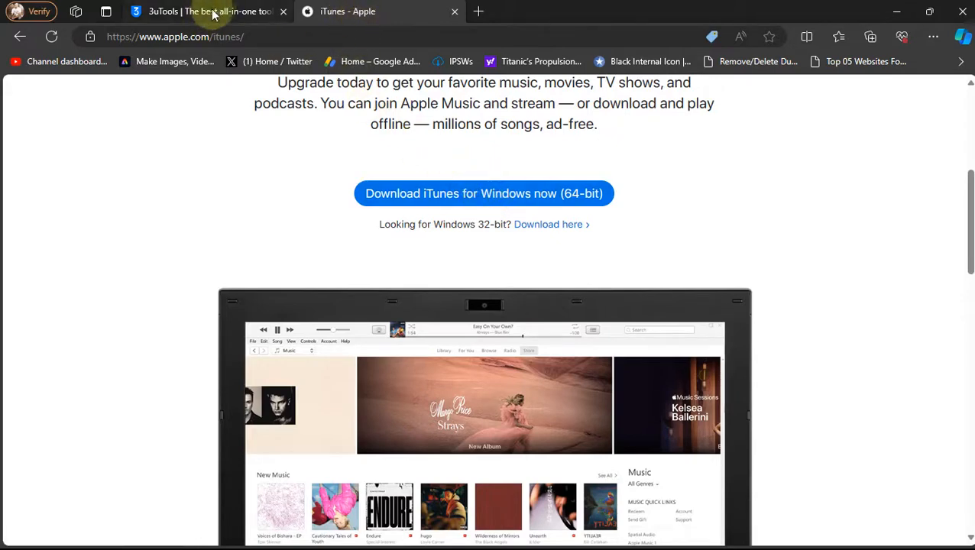
pyautogui.moveTo(618, 137)
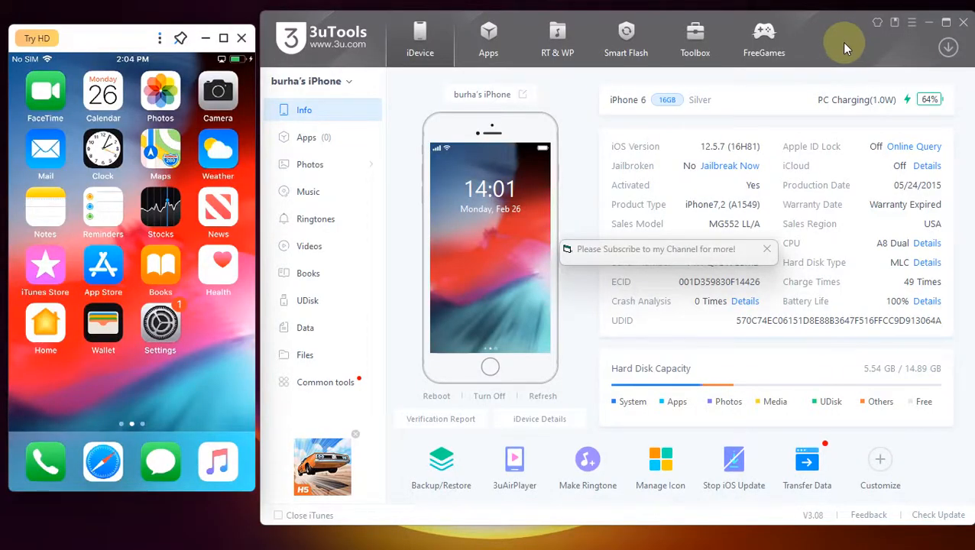
pyautogui.moveTo(739, 100)
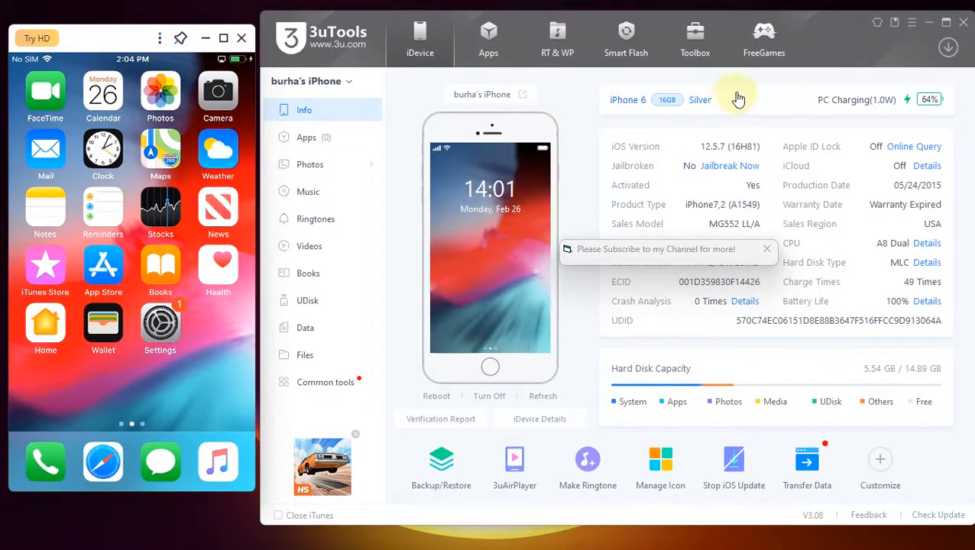
pyautogui.moveTo(822, 52)
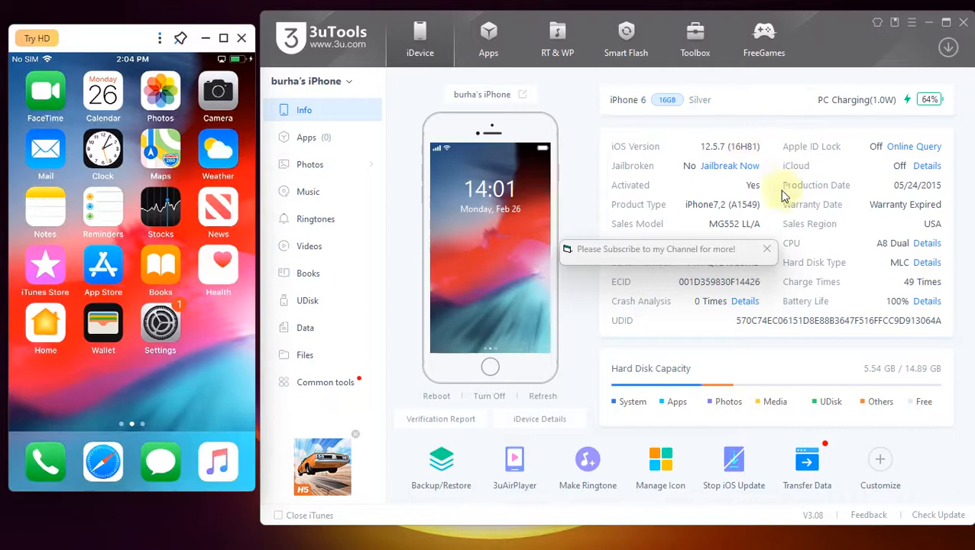
pyautogui.moveTo(741, 128)
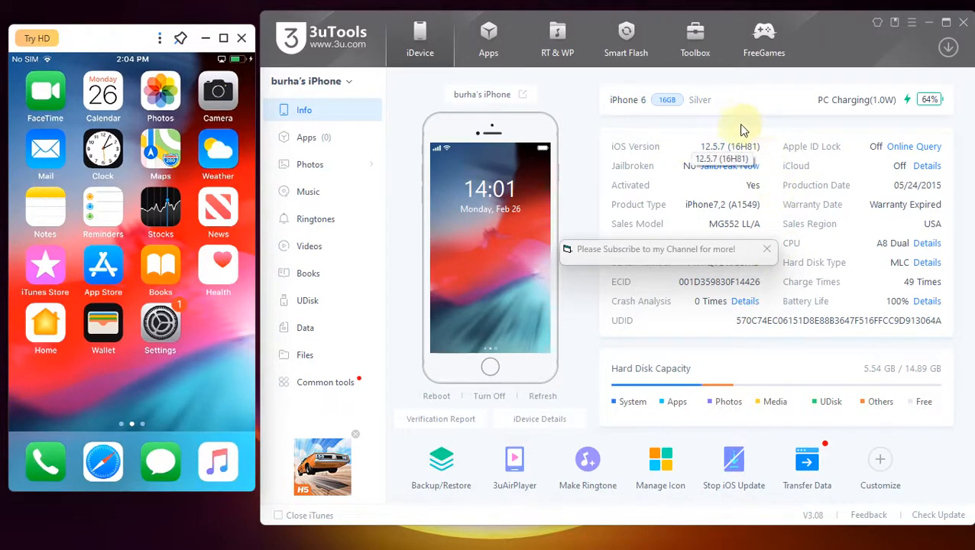
pyautogui.moveTo(761, 117)
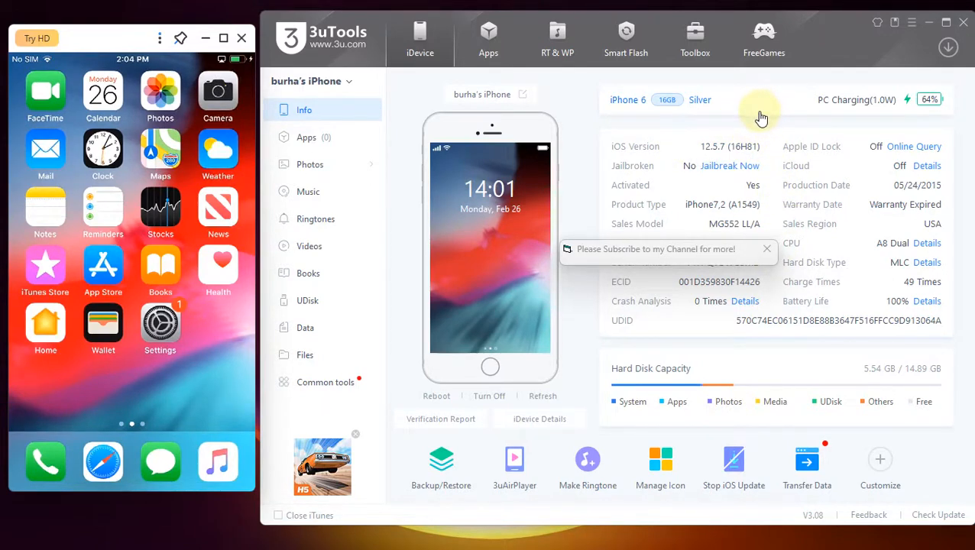
pyautogui.moveTo(725, 171)
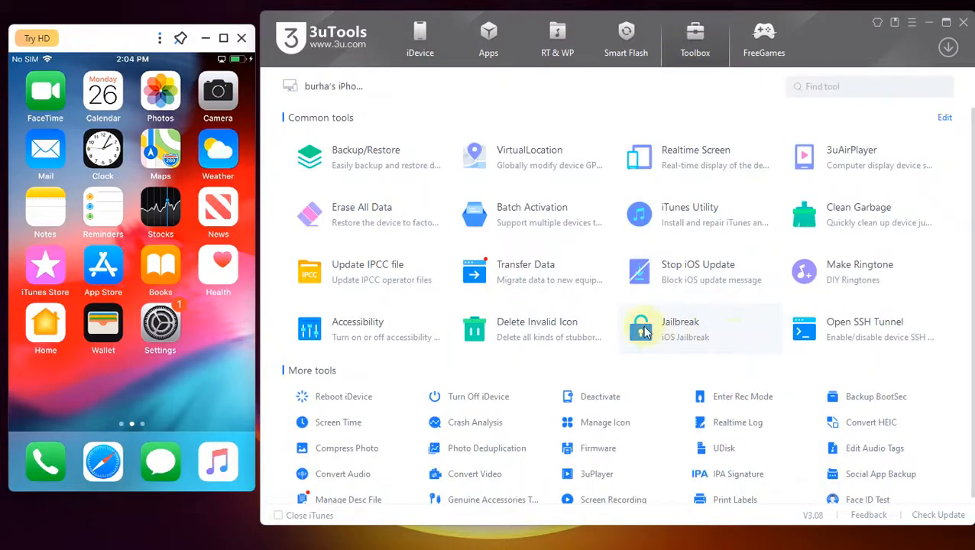
pyautogui.moveTo(685, 351)
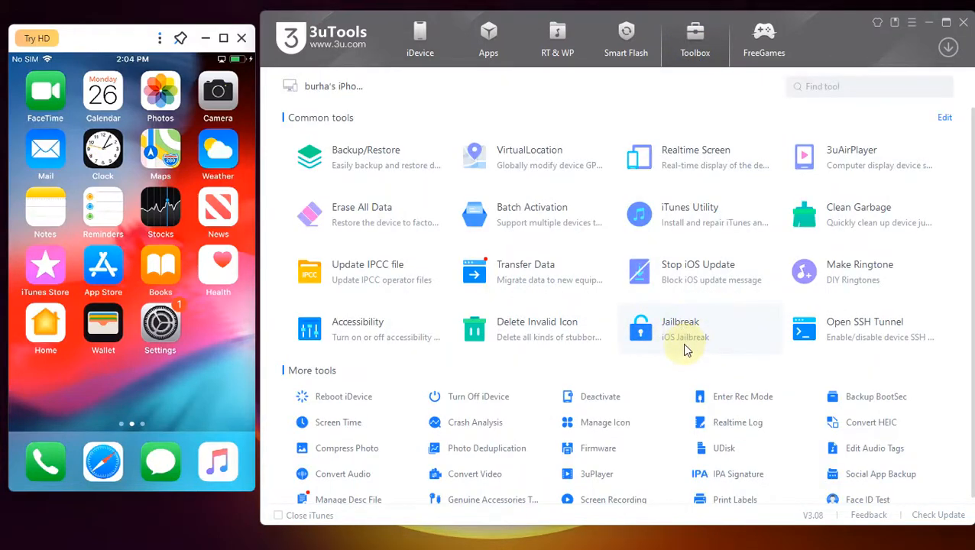
# Launch the Jailbreak tool from the 3uTools Toolbox for the iPhone 6 on iOS 12.5.7
pyautogui.click(680, 329)
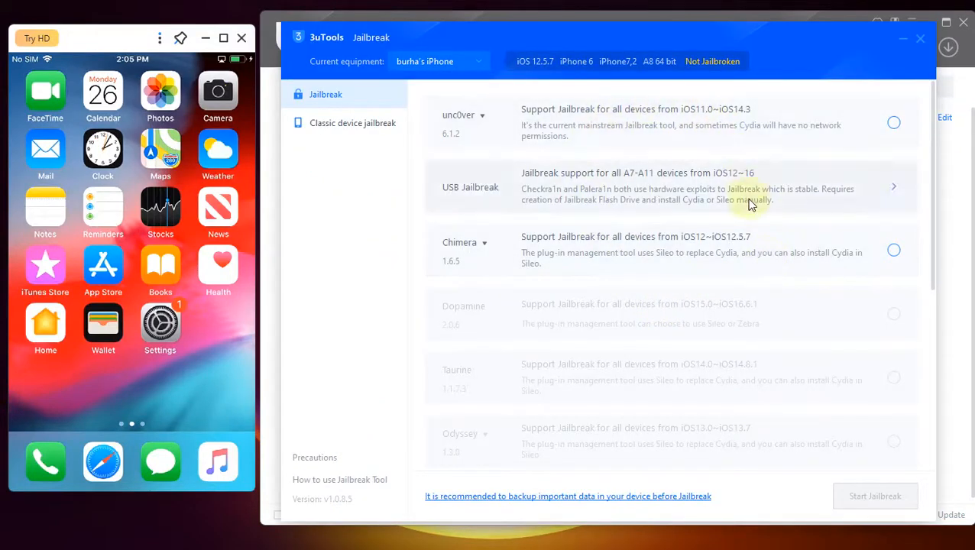
# Select Chimera 1.6.5 as the jailbreak method and start the jailbreak
pyautogui.click(893, 250)
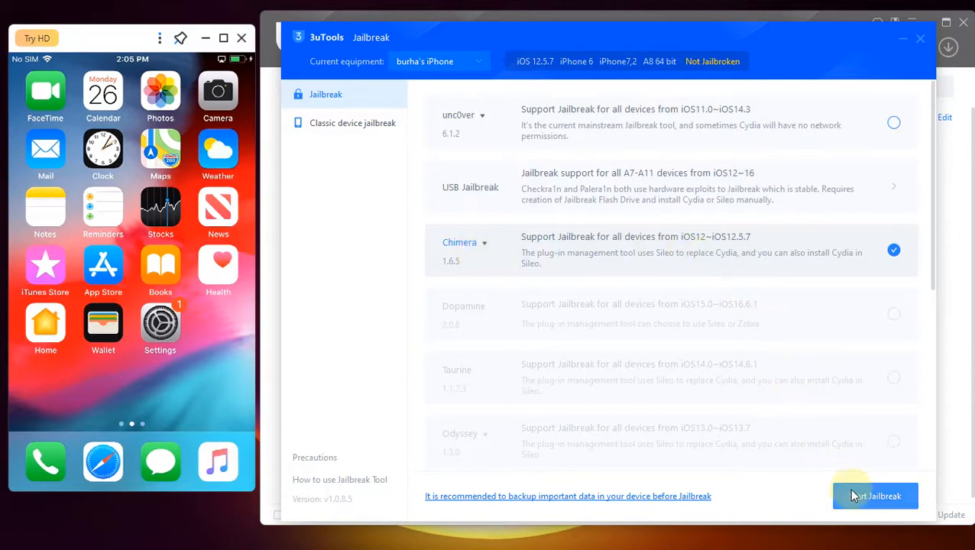
pyautogui.moveTo(768, 484)
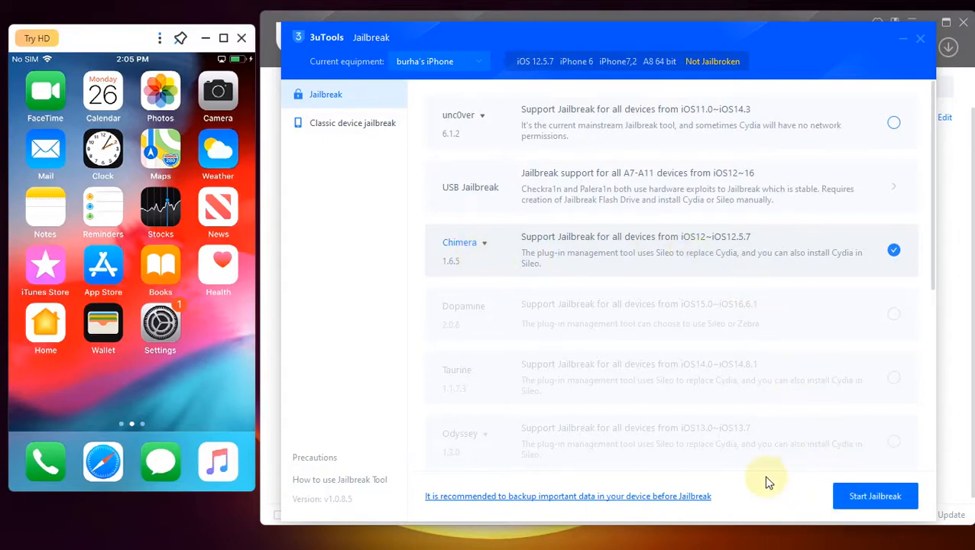
pyautogui.moveTo(778, 511)
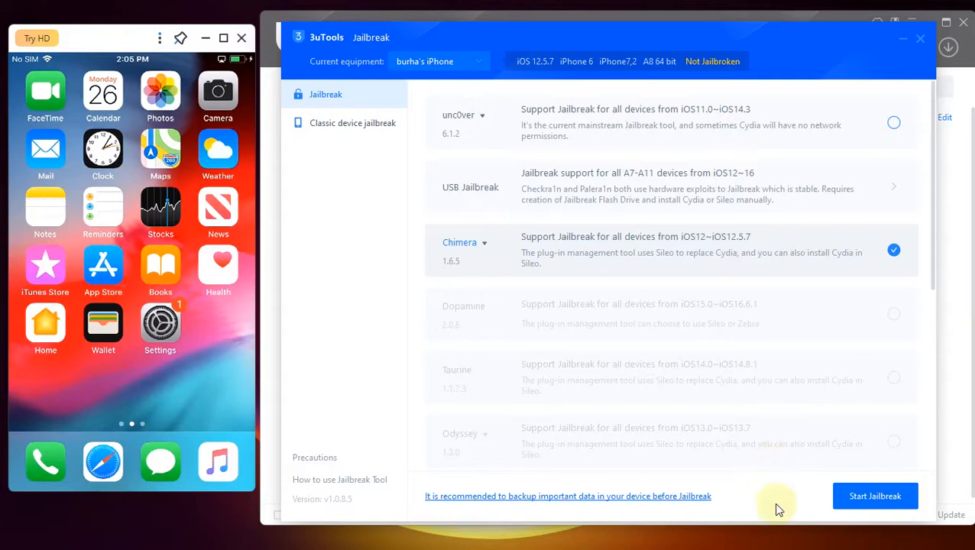
pyautogui.click(777, 532)
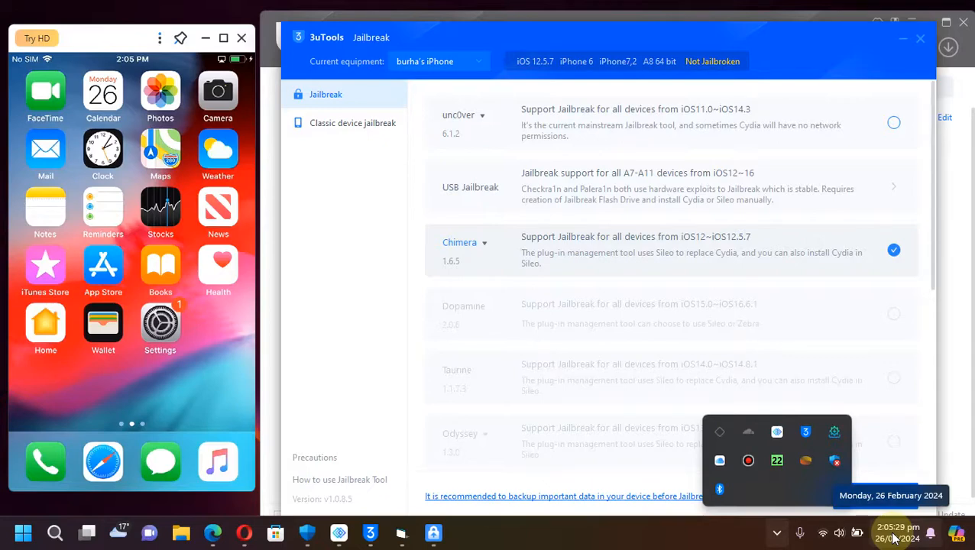
pyautogui.moveTo(663, 327)
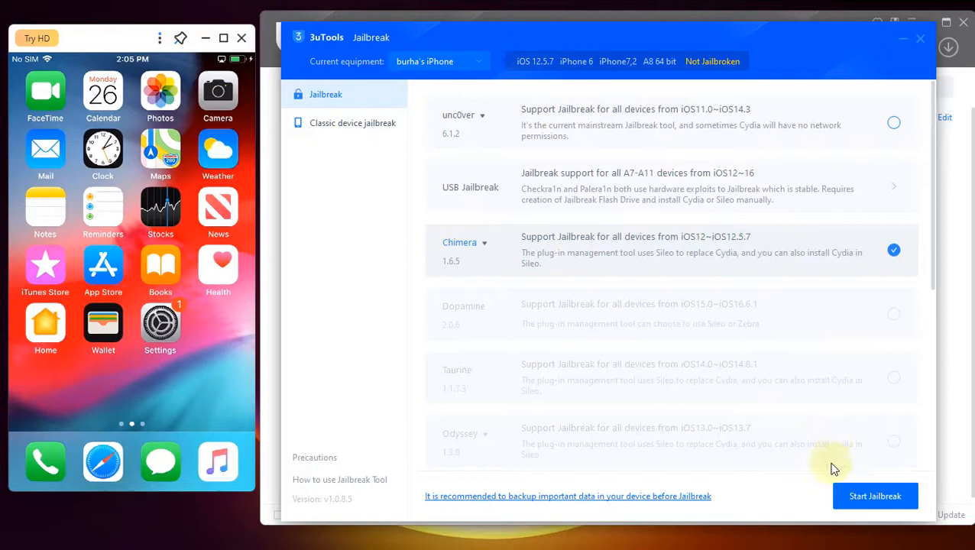
pyautogui.click(875, 496)
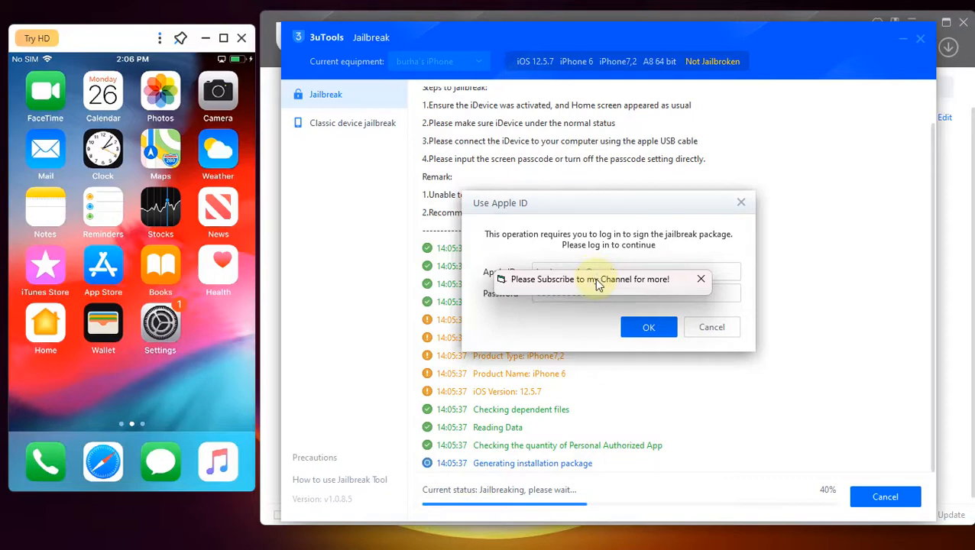
# Dismiss the Apple ID sign-in request while the installation package generates
pyautogui.click(648, 328)
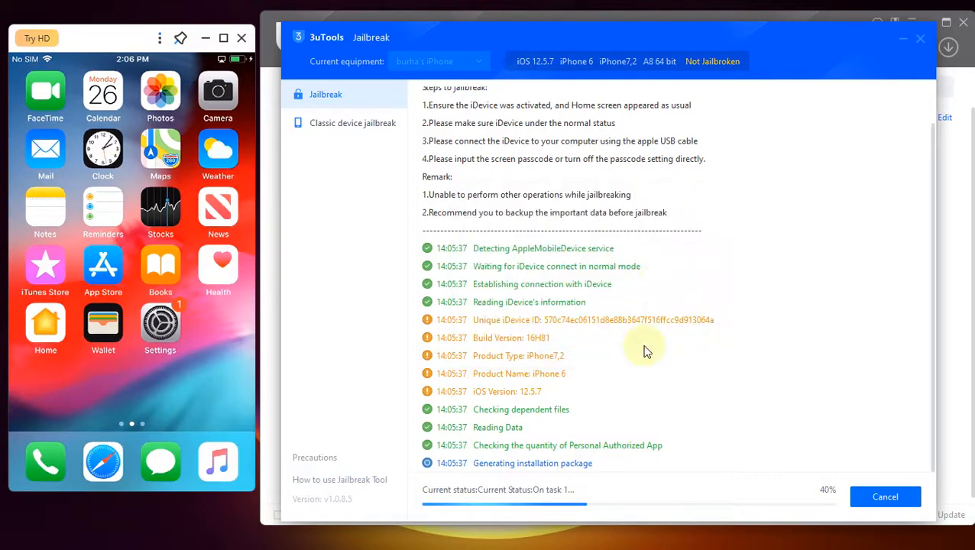
pyautogui.moveTo(606, 480)
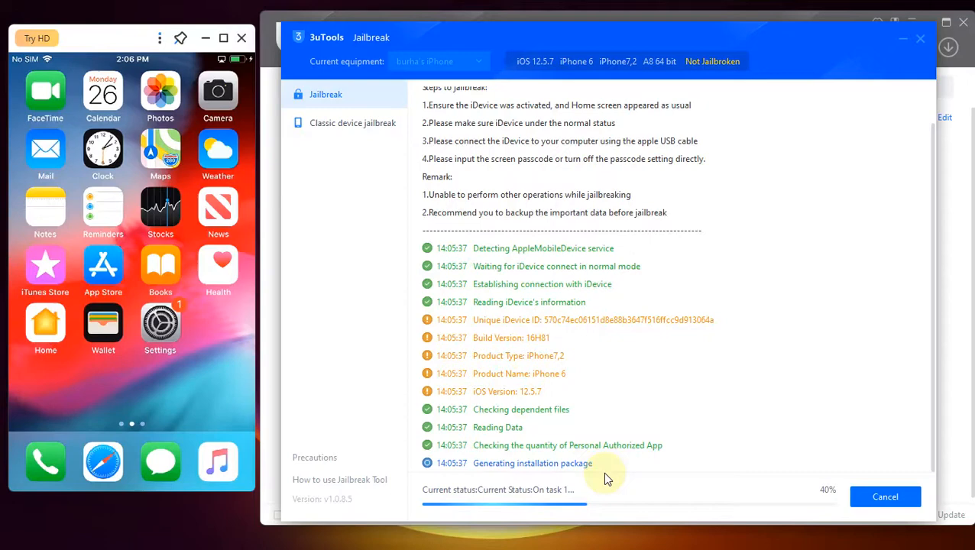
pyautogui.moveTo(552, 503)
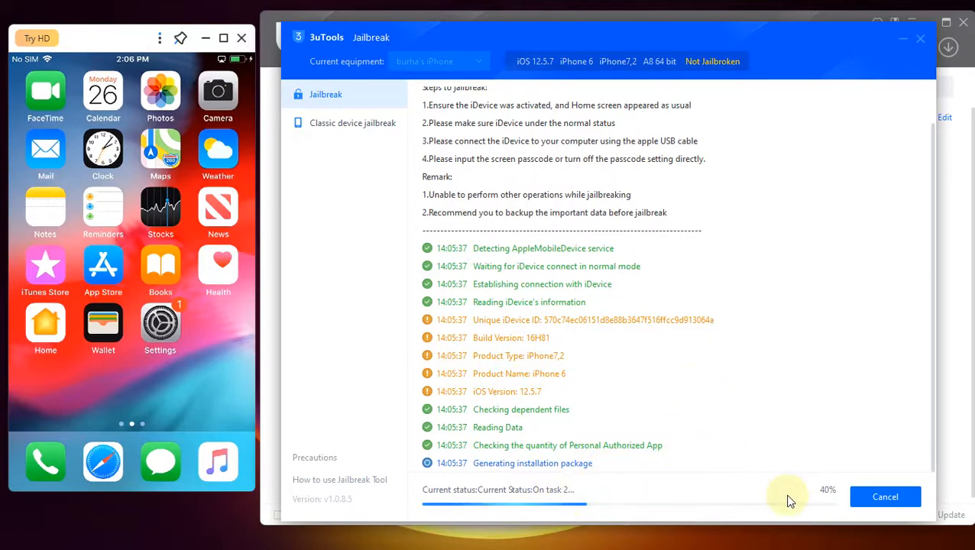
pyautogui.moveTo(685, 360)
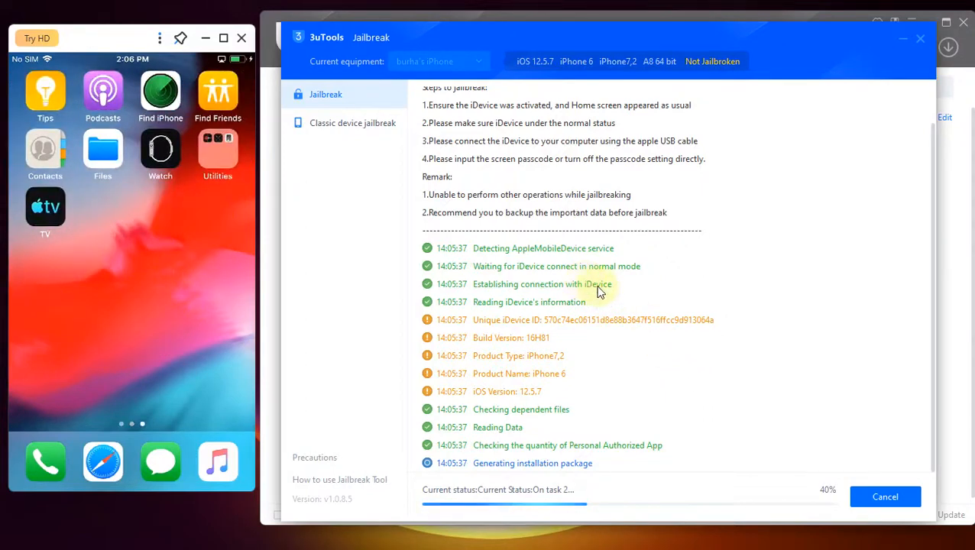
pyautogui.moveTo(611, 296)
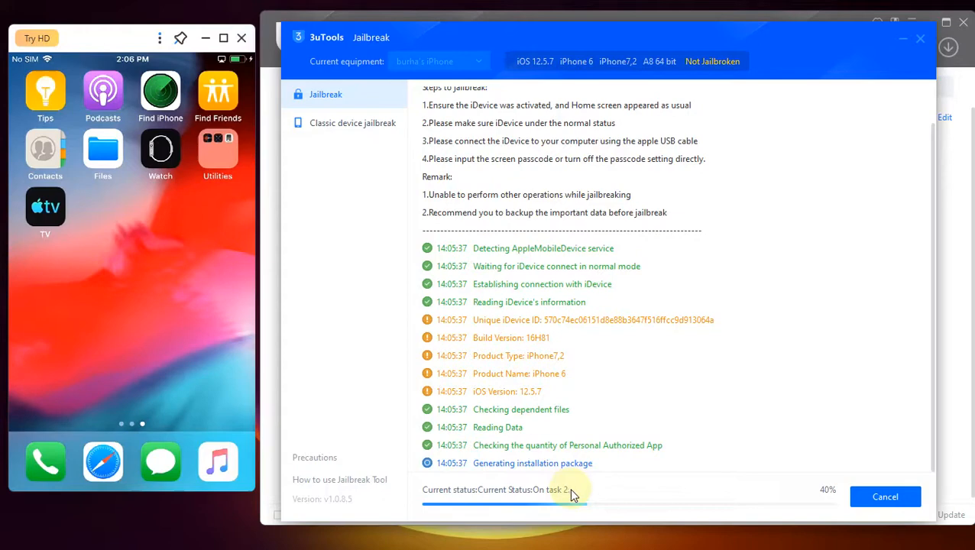
pyautogui.moveTo(825, 492)
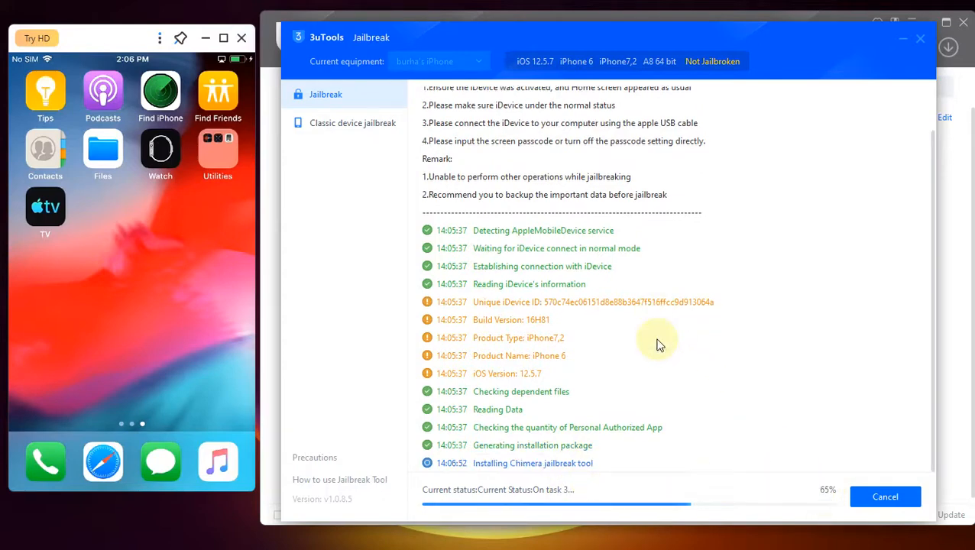
pyautogui.moveTo(684, 489)
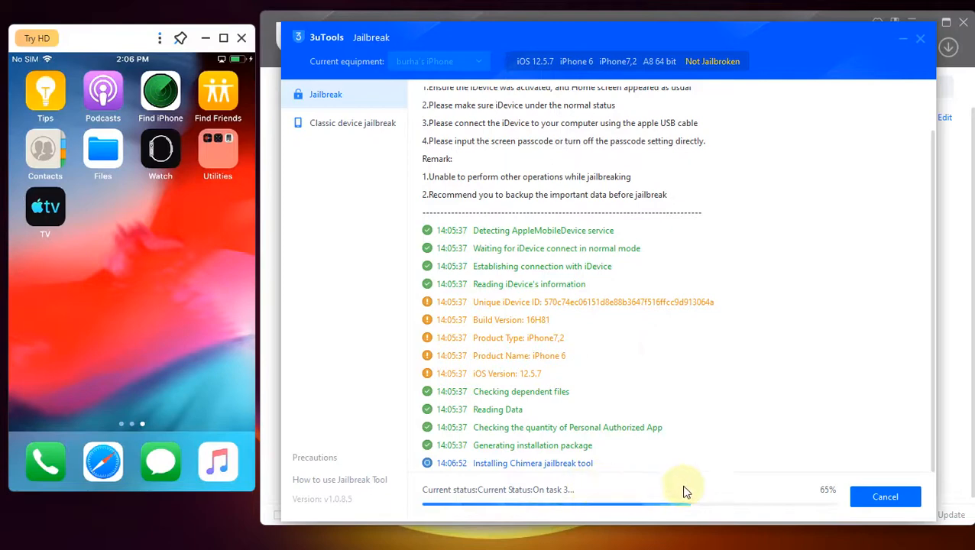
pyautogui.moveTo(128, 254)
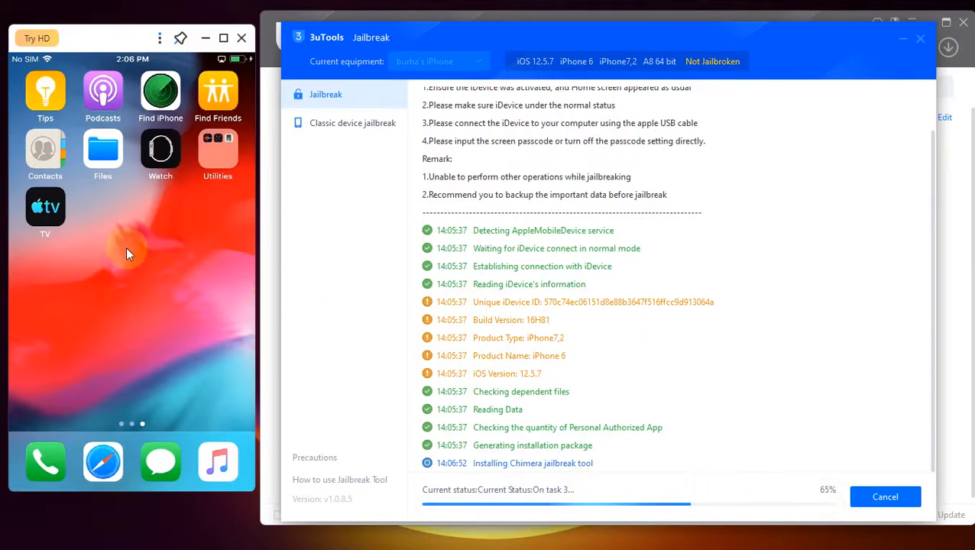
pyautogui.moveTo(107, 220)
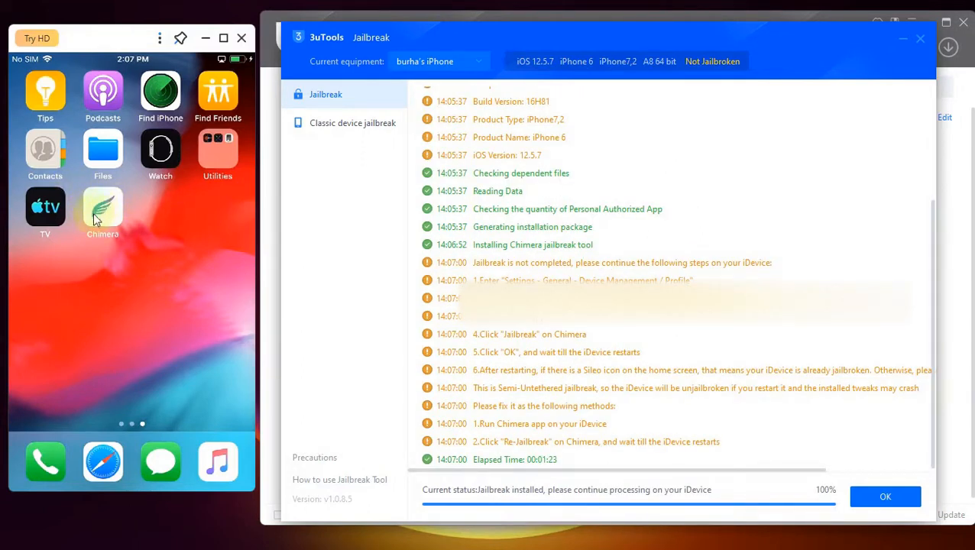
pyautogui.moveTo(101, 211)
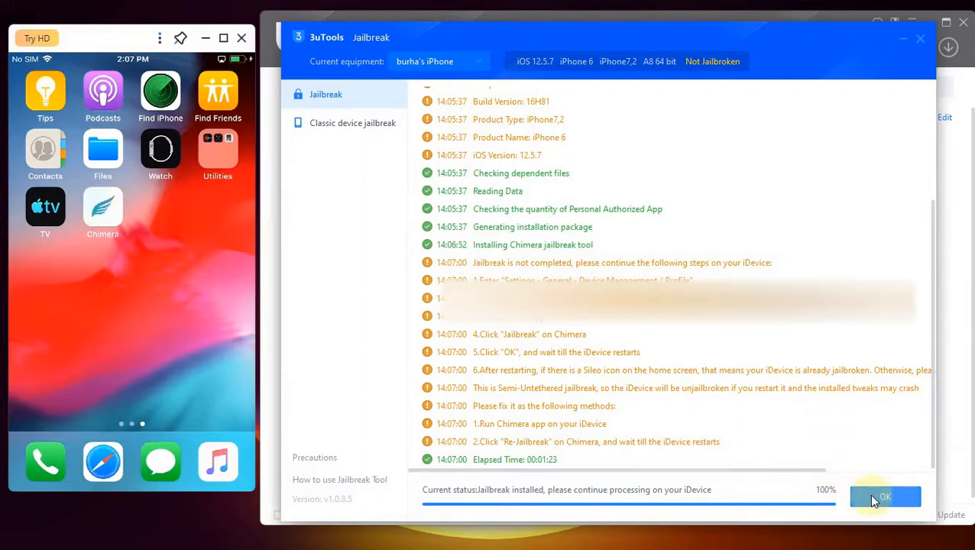
# Confirm OK on the completed jailbreak log and hide the 3uTools window
pyautogui.click(886, 497)
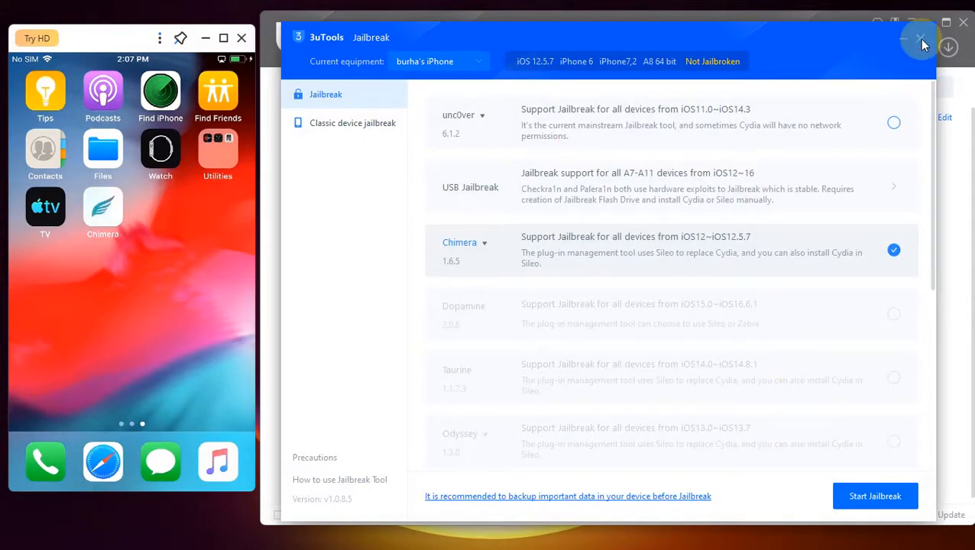
pyautogui.click(920, 36)
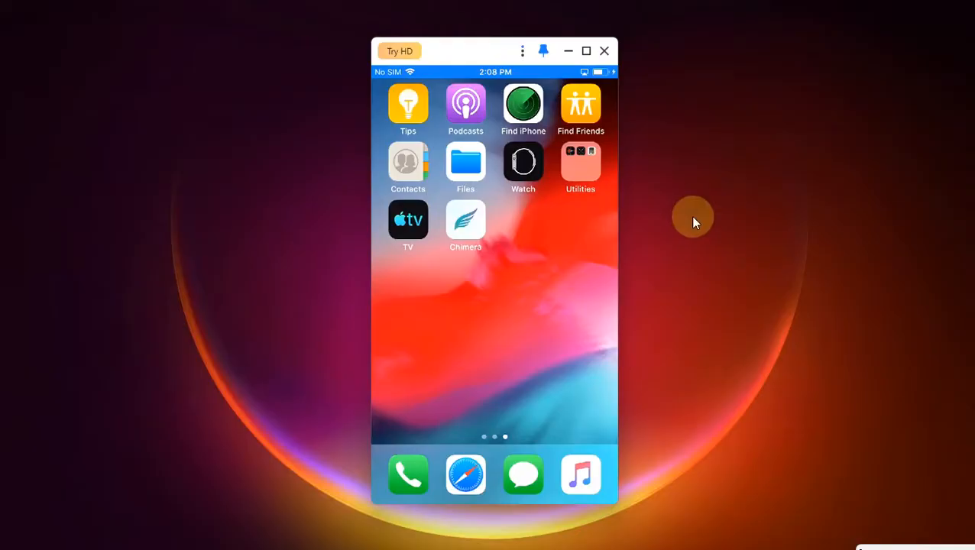
pyautogui.moveTo(488, 243)
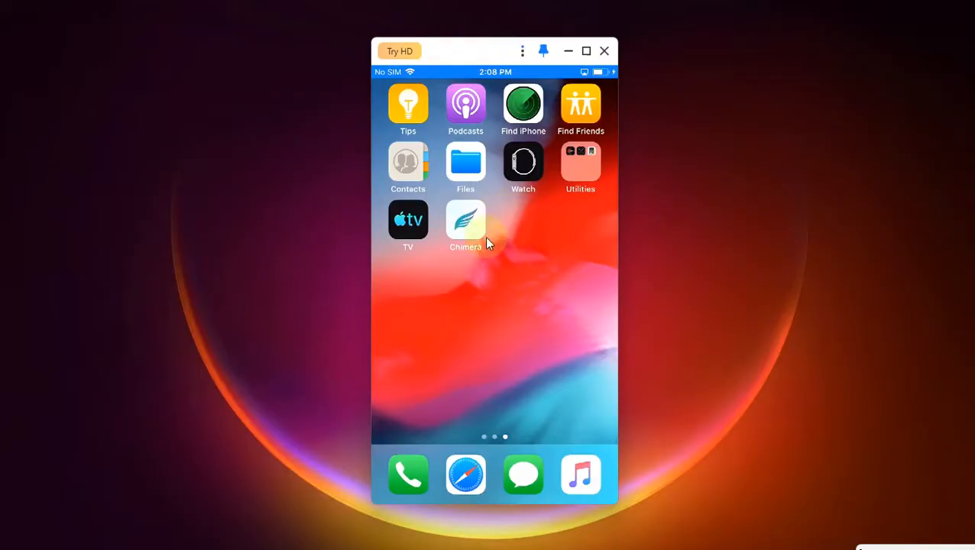
pyautogui.moveTo(510, 263)
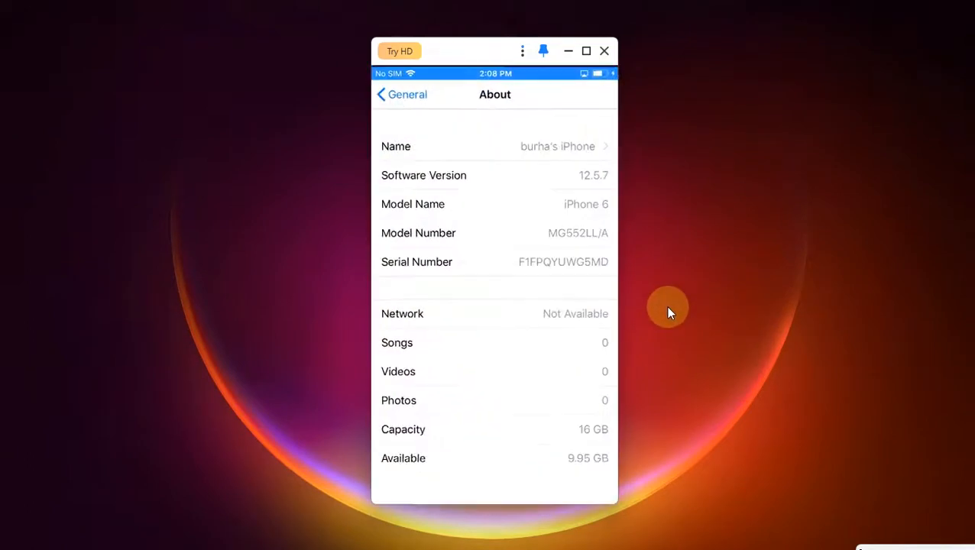
# Go back from About and reopen General to reach Device Management
pyautogui.click(401, 95)
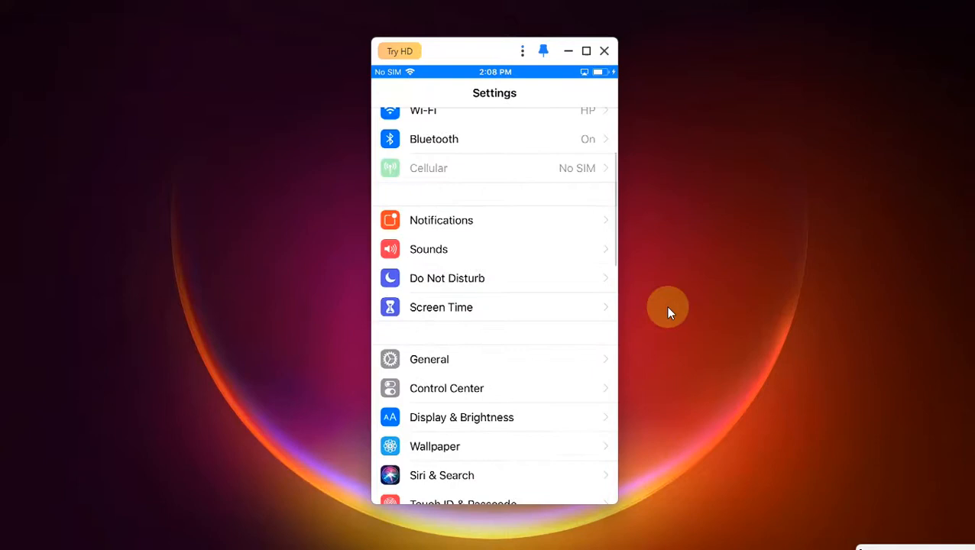
pyautogui.click(428, 359)
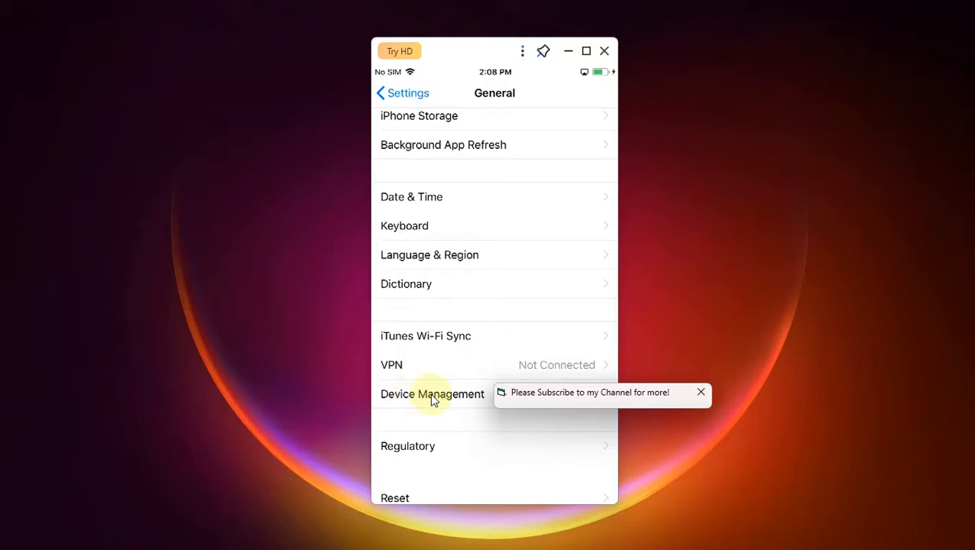
pyautogui.moveTo(555, 248)
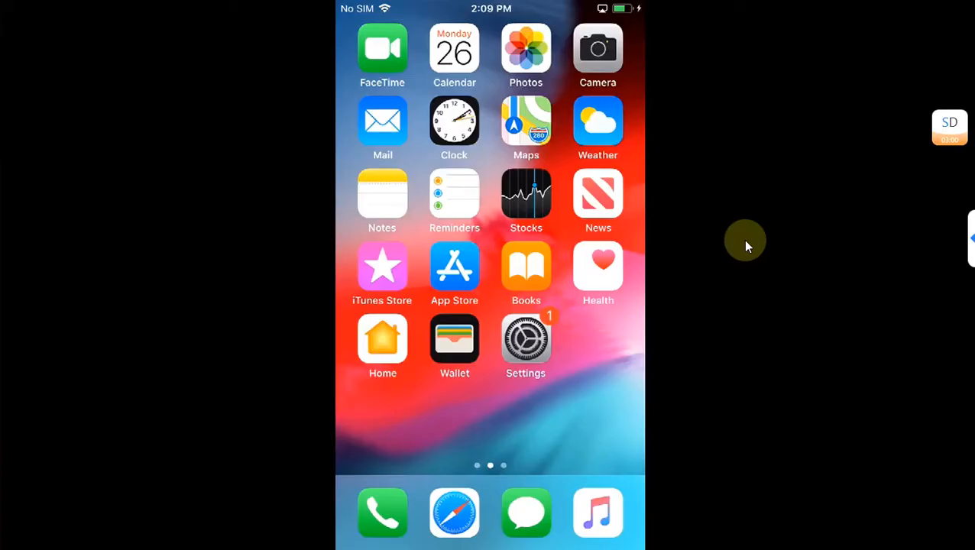
pyautogui.hscroll(-3)
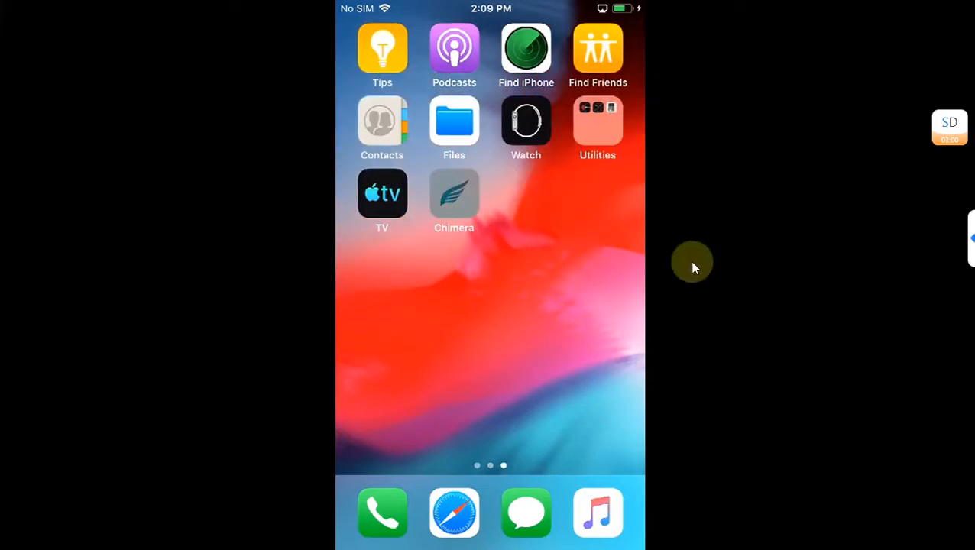
pyautogui.click(454, 193)
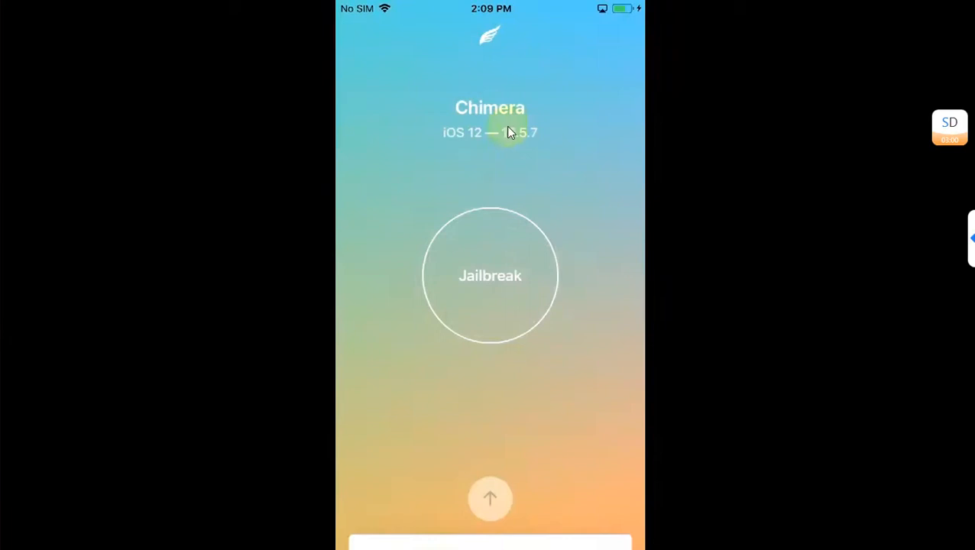
pyautogui.moveTo(477, 149)
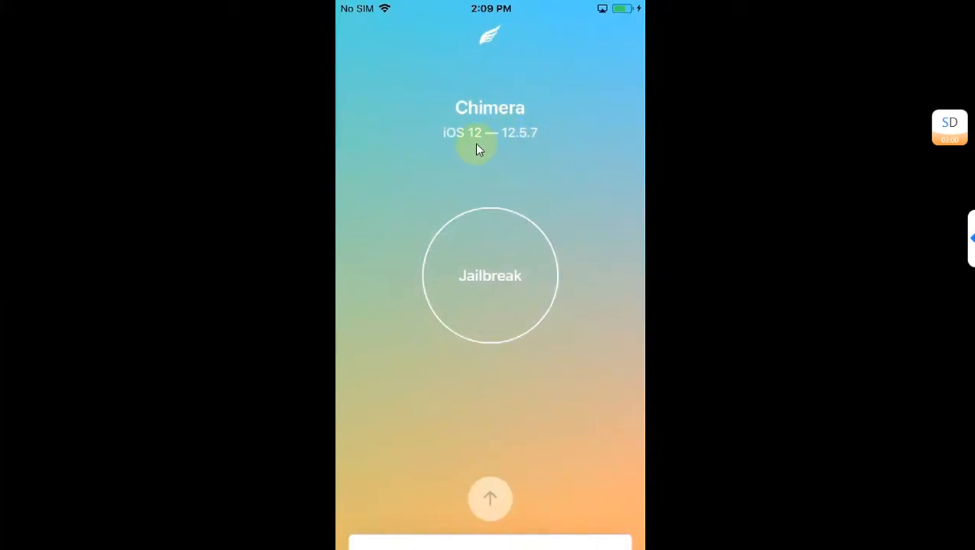
pyautogui.moveTo(497, 288)
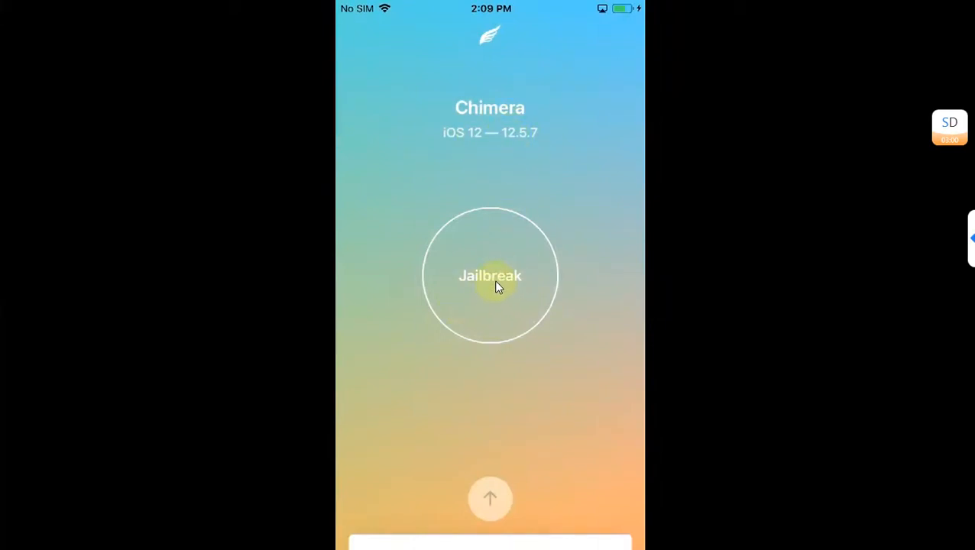
pyautogui.click(489, 275)
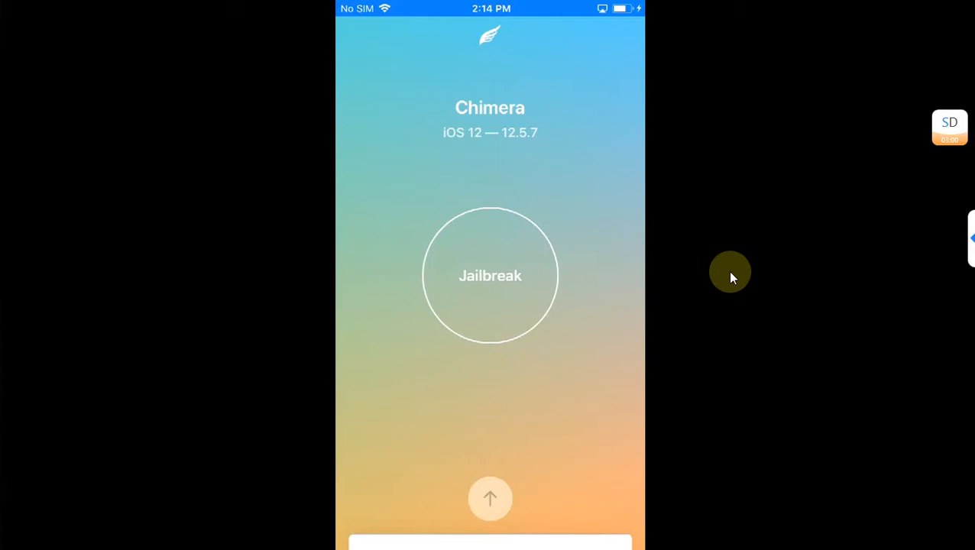
# Run the Chimera jailbreak and accept OK on the Reboot required alert
pyautogui.click(489, 275)
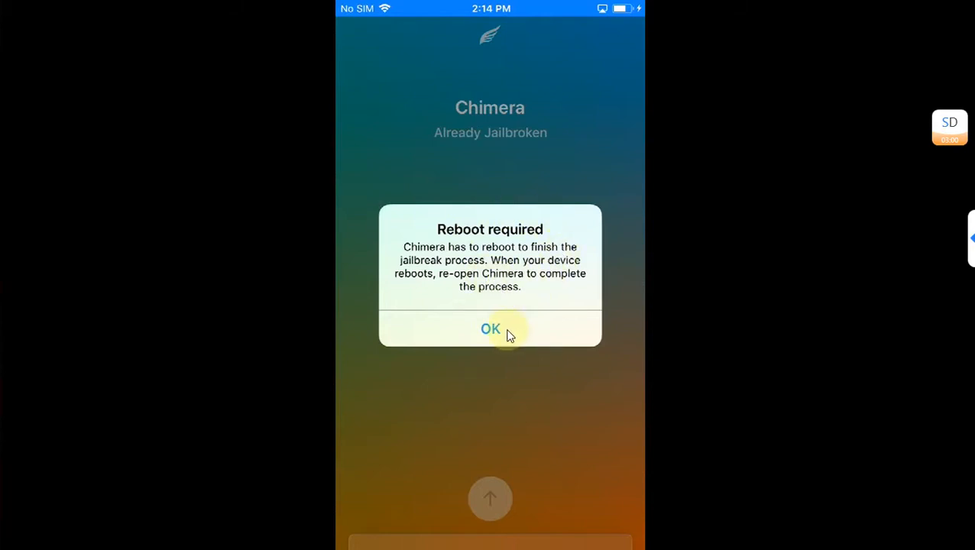
pyautogui.click(489, 328)
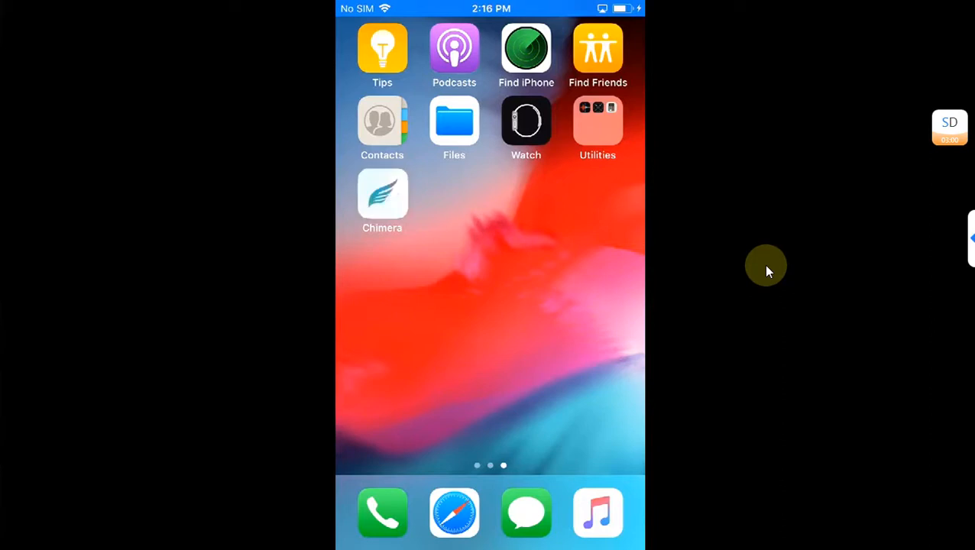
# Reopen Chimera from the home screen to complete the final 3/3 jailbreak stage
pyautogui.click(382, 191)
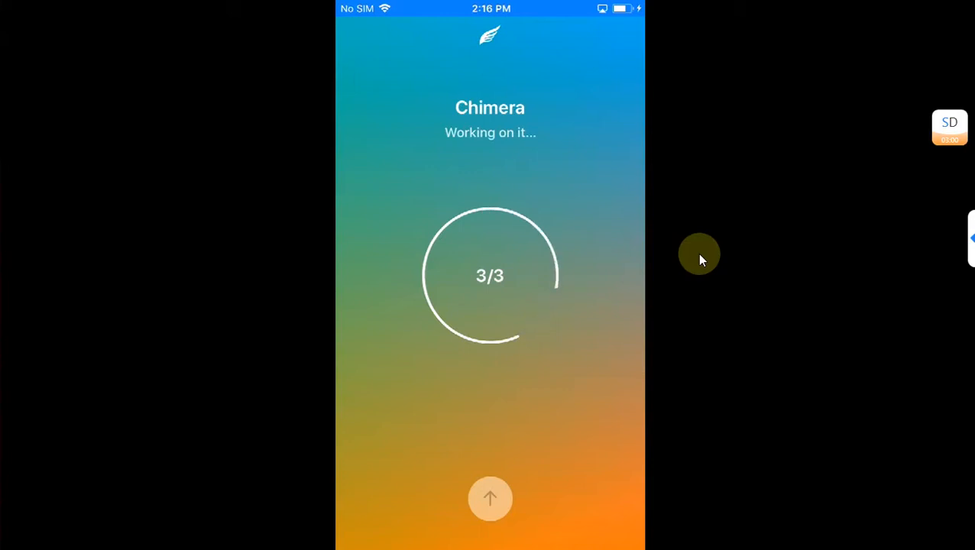
pyautogui.moveTo(709, 239)
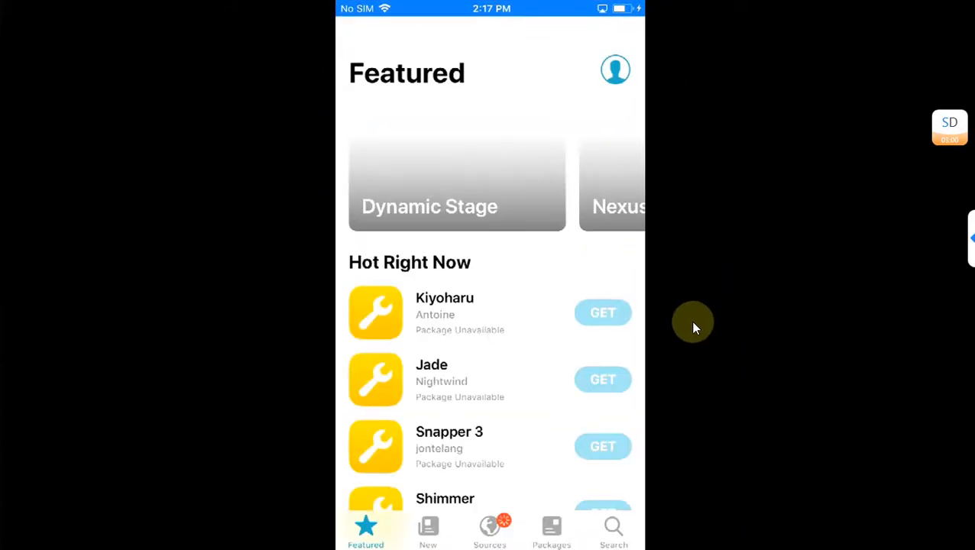
# Upgrade all pending Sileo packages, confirm the install and dismiss the summary
pyautogui.scroll(-3)
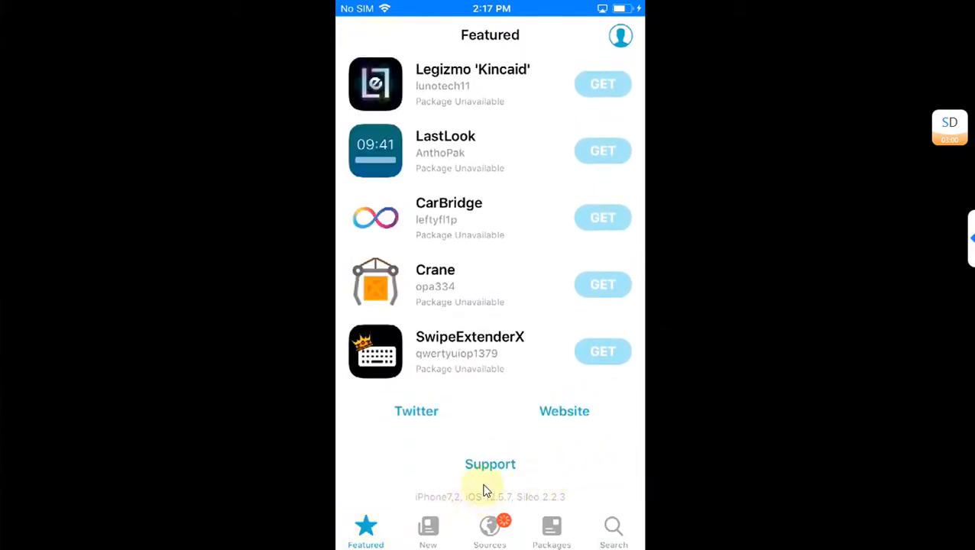
pyautogui.moveTo(512, 507)
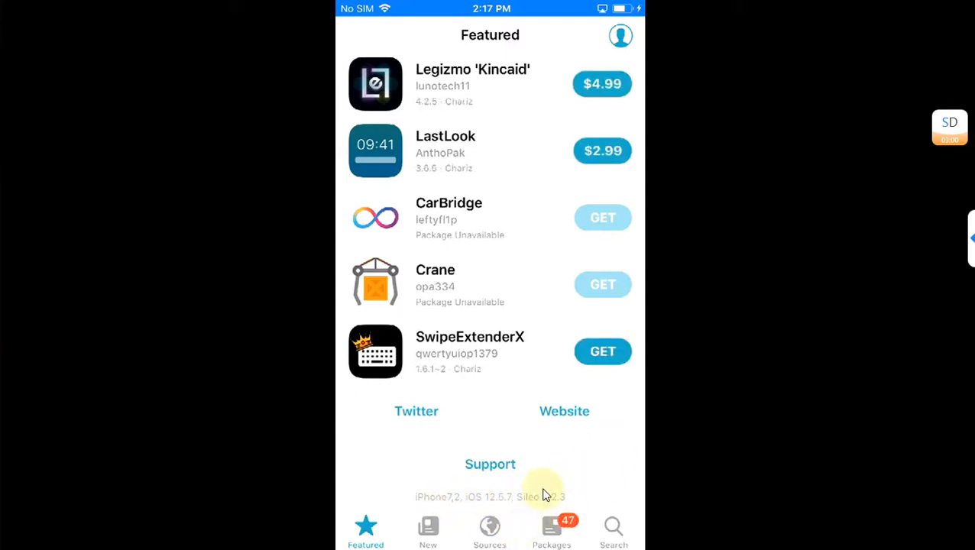
pyautogui.click(551, 532)
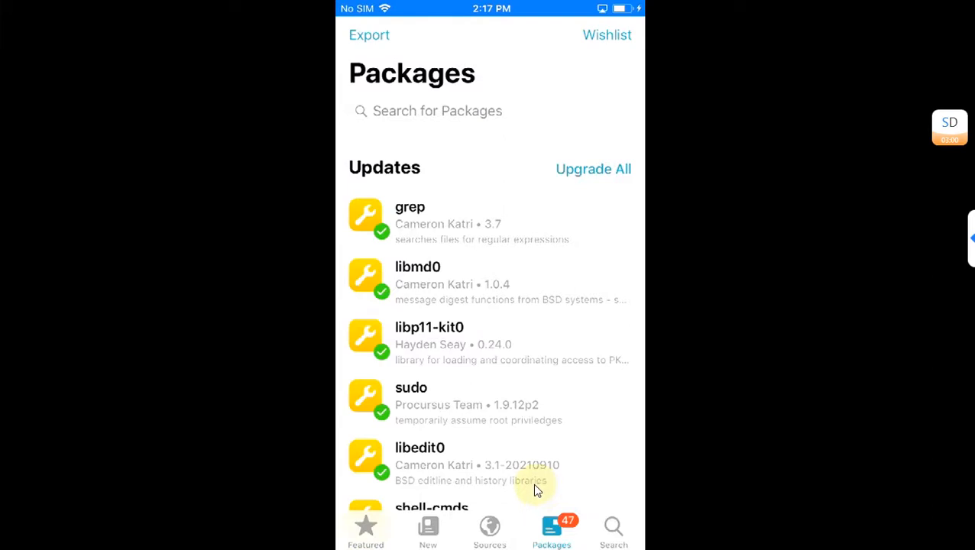
pyautogui.click(593, 168)
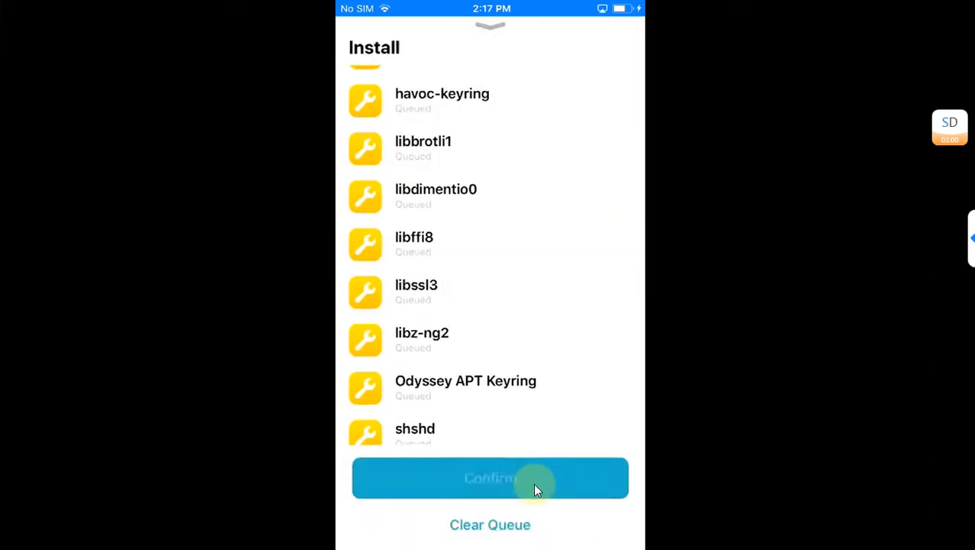
pyautogui.click(489, 477)
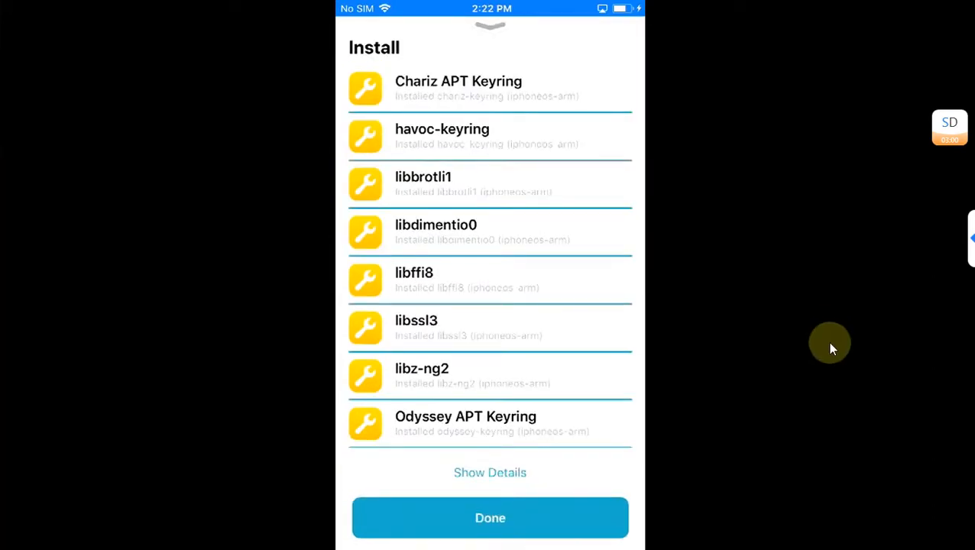
pyautogui.click(489, 516)
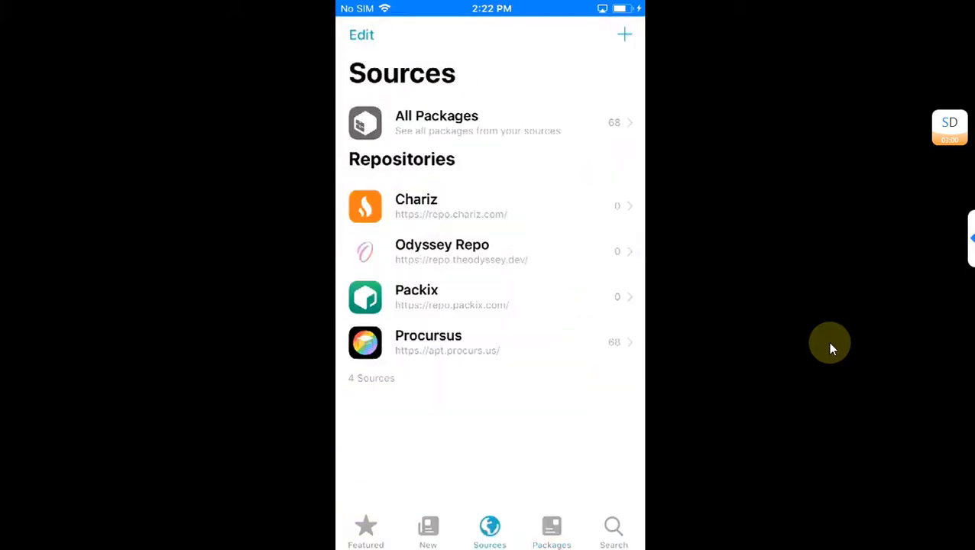
# Browse the New packages and the Sources list of repositories, then return to the home screen
pyautogui.click(428, 532)
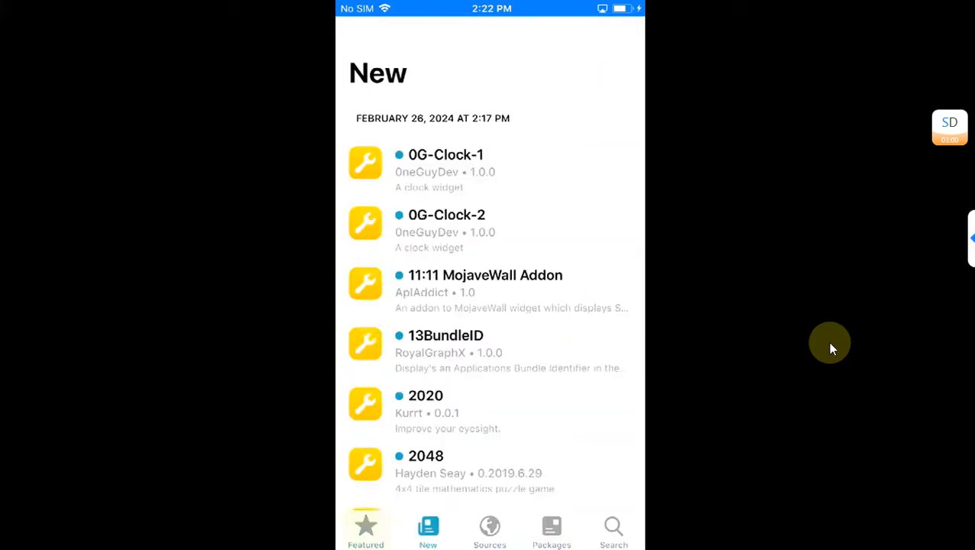
pyautogui.click(490, 532)
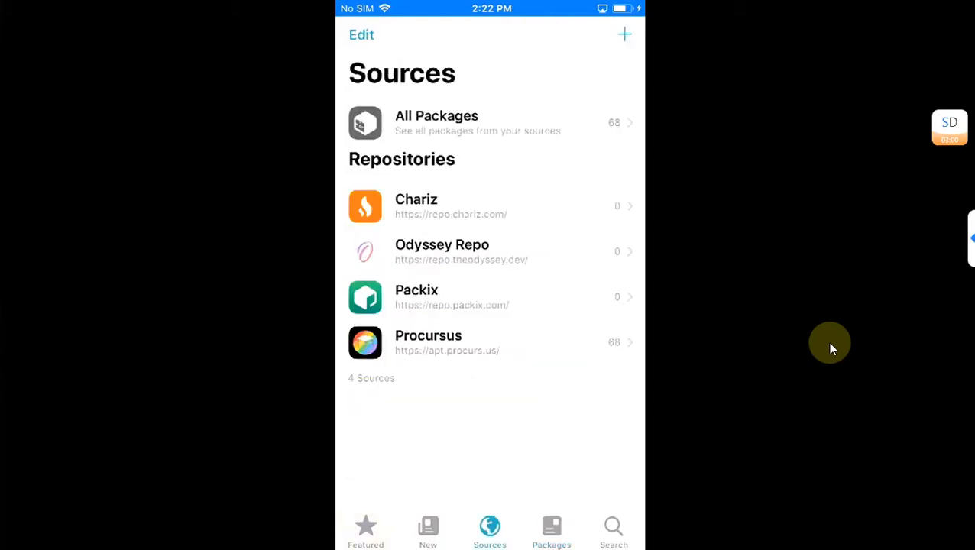
pyautogui.click(429, 532)
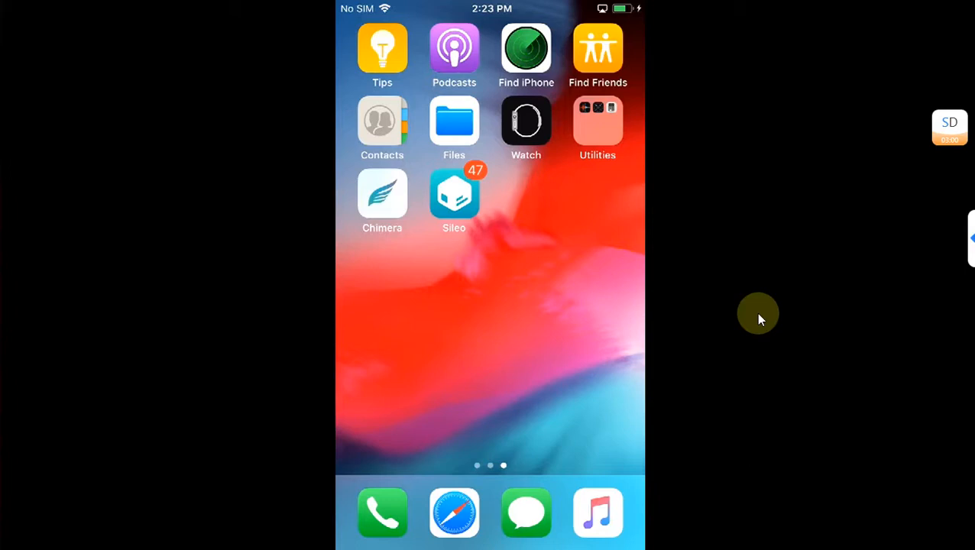
pyautogui.moveTo(664, 286)
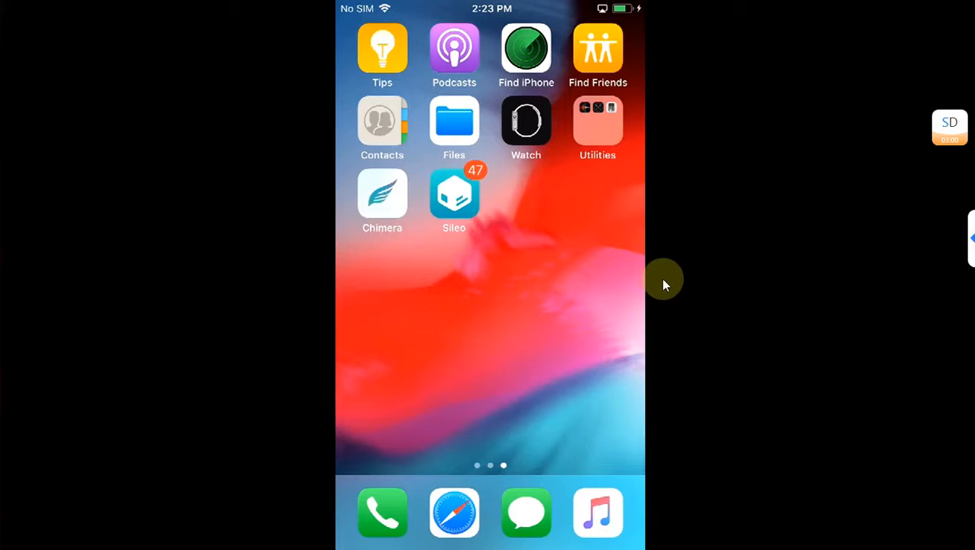
pyautogui.moveTo(719, 232)
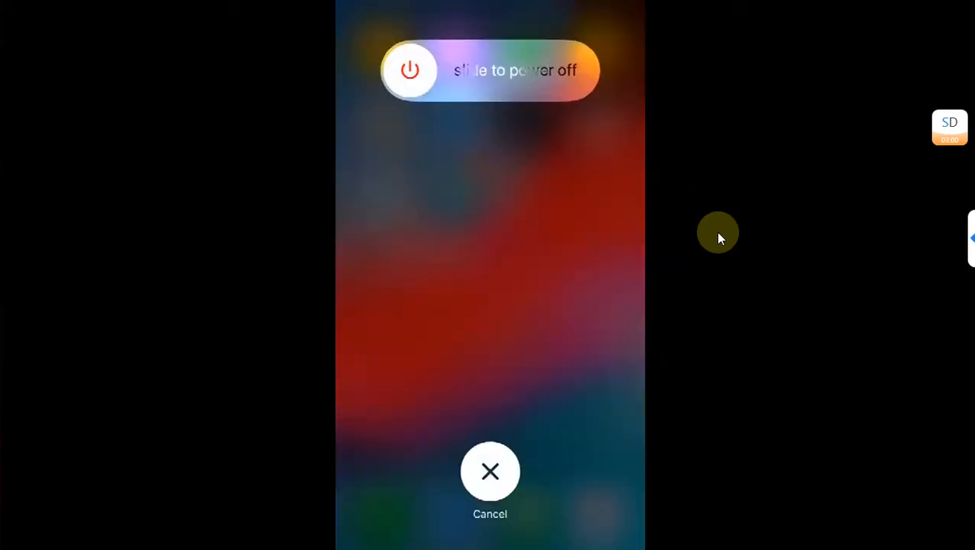
pyautogui.click(489, 471)
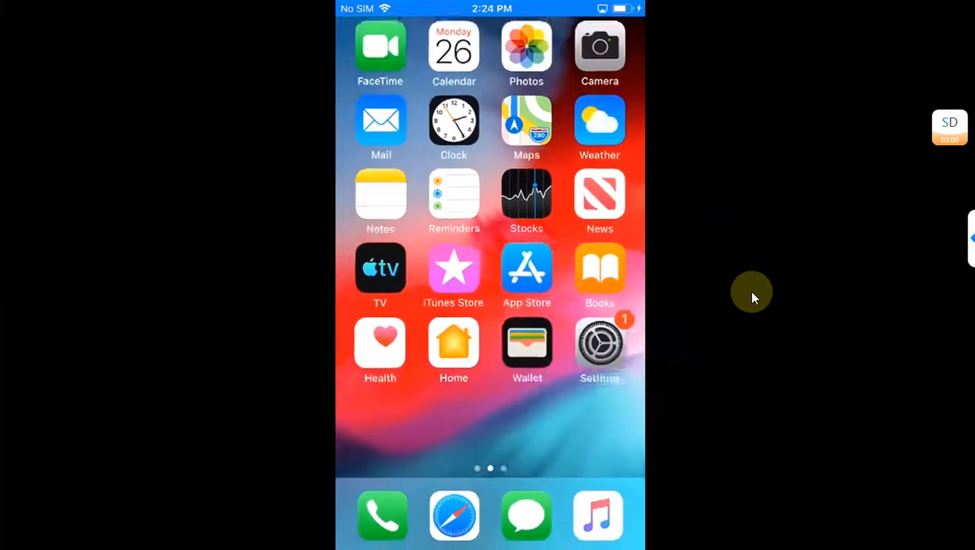
pyautogui.hscroll(-3)
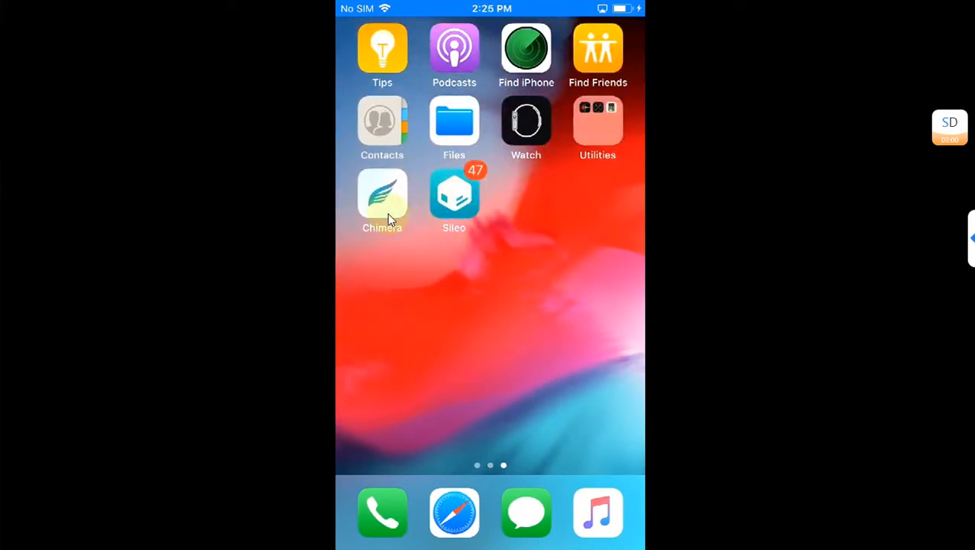
# Reopen Chimera and acknowledge its Root Filesystem Restore notice for the next jailbreak
pyautogui.click(382, 196)
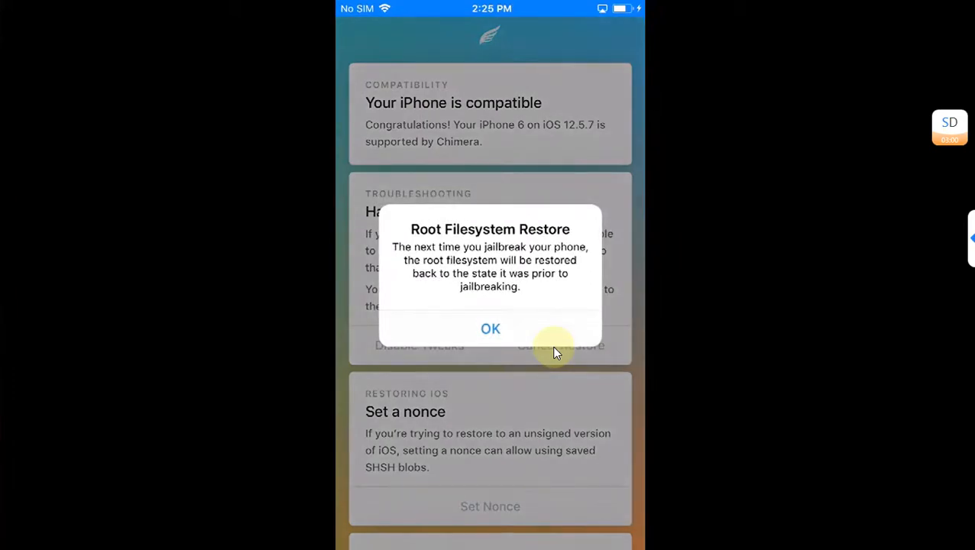
pyautogui.click(489, 329)
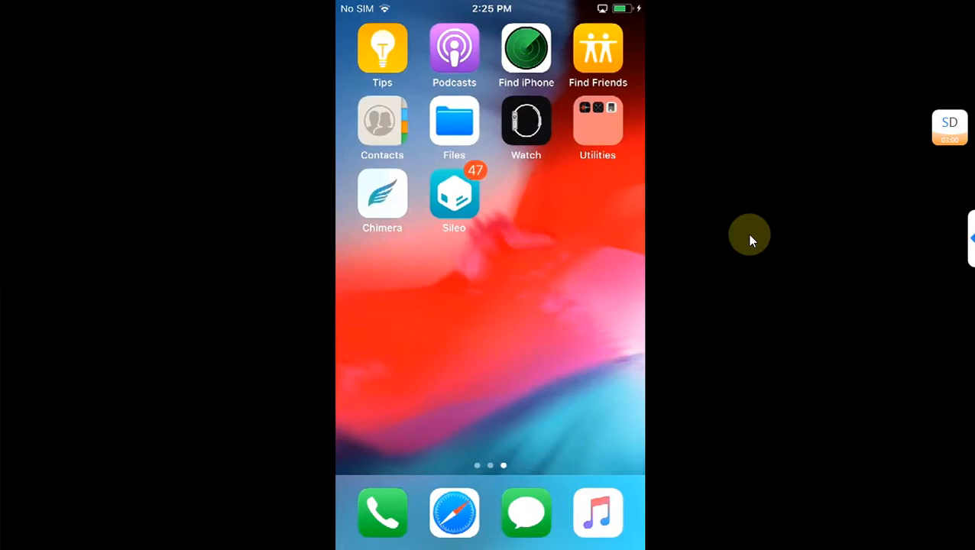
pyautogui.moveTo(746, 236)
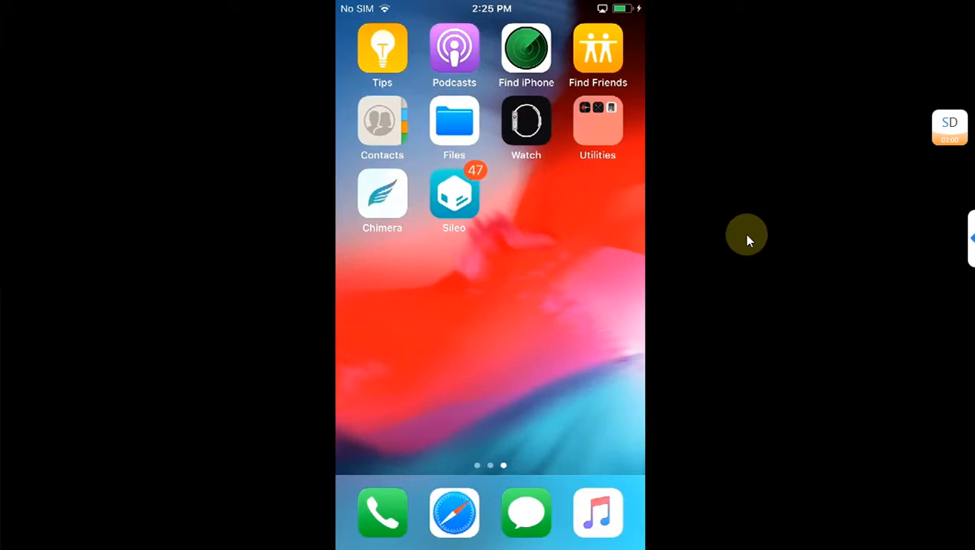
pyautogui.moveTo(746, 211)
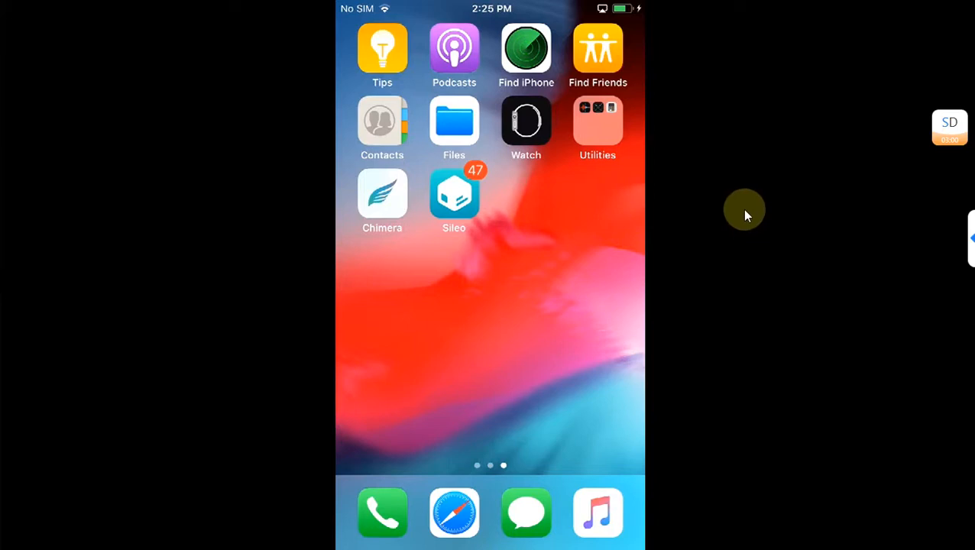